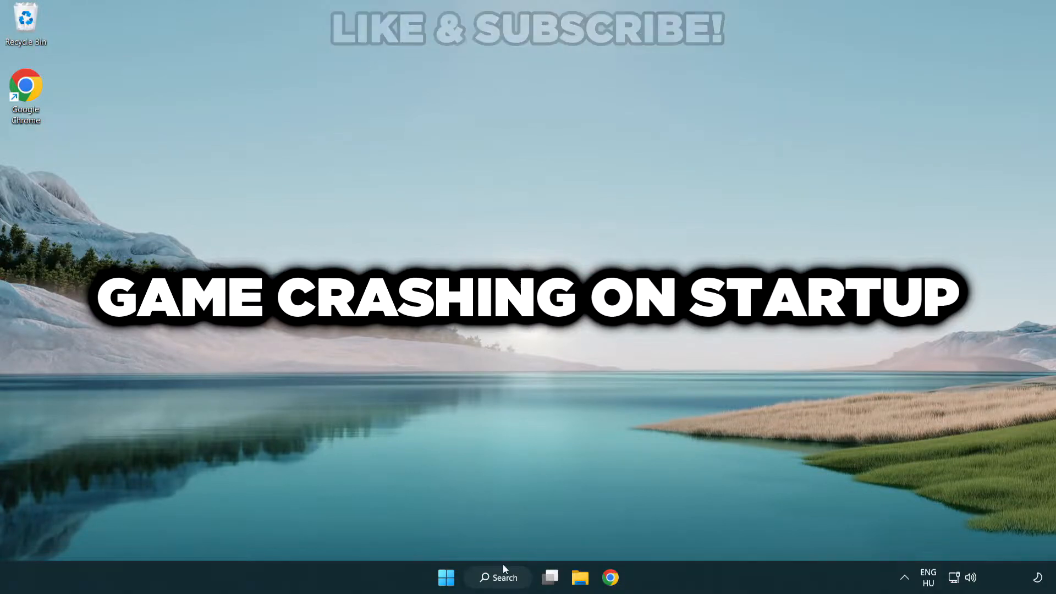
Search for "device manager" and launch Device Manager from the best match
{"action": "left_click", "coordinate": [499, 592]}
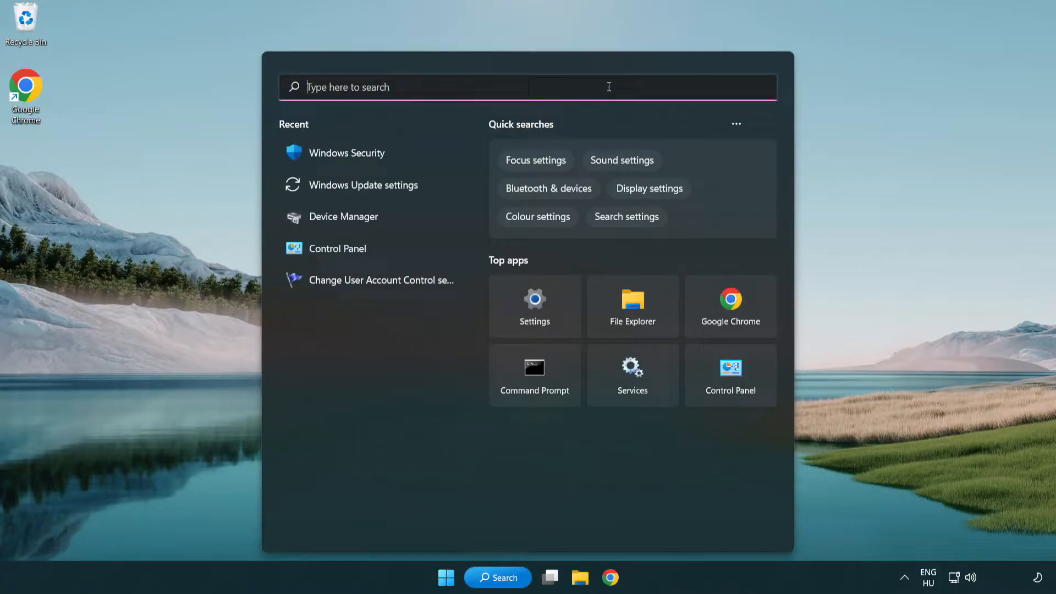
{"action": "type", "text": "device manager"}
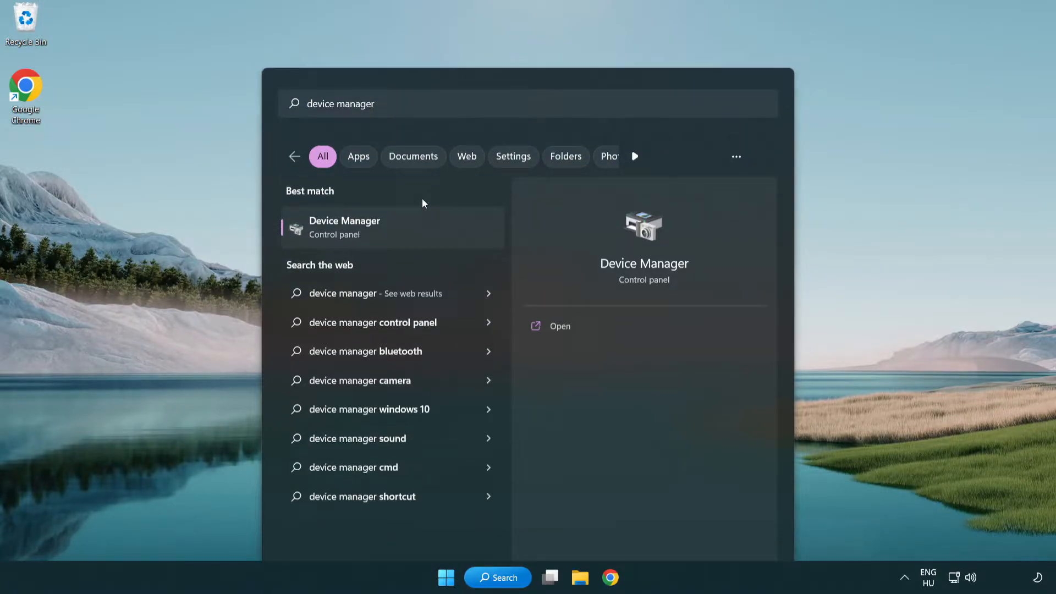
{"action": "left_click", "coordinate": [344, 226]}
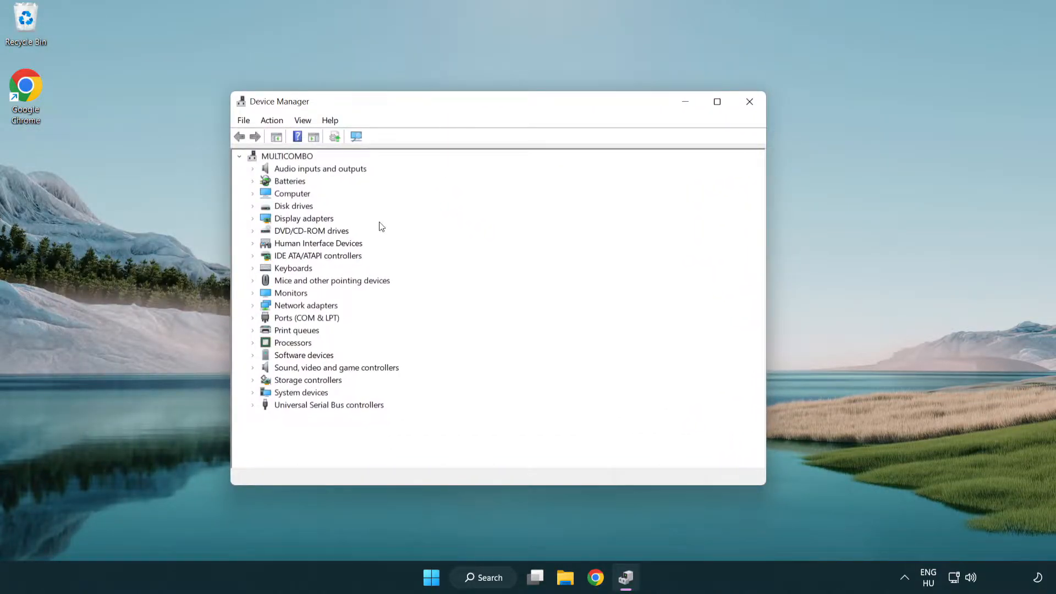
Expand Display adapters and bring up the context menu for VMware SVGA 3D
{"action": "left_click", "coordinate": [304, 218]}
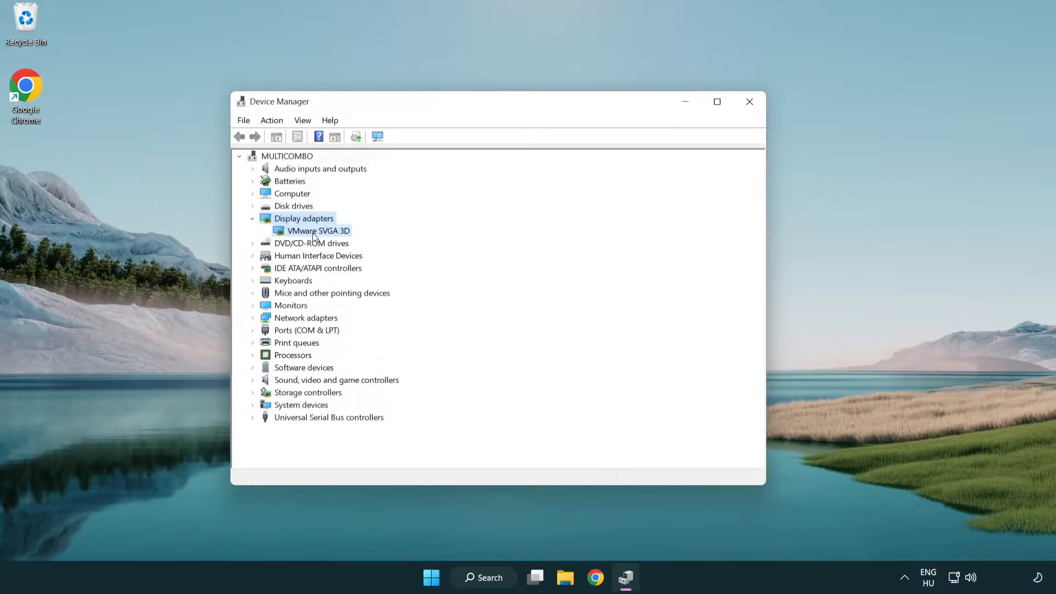
{"action": "left_click", "coordinate": [318, 231]}
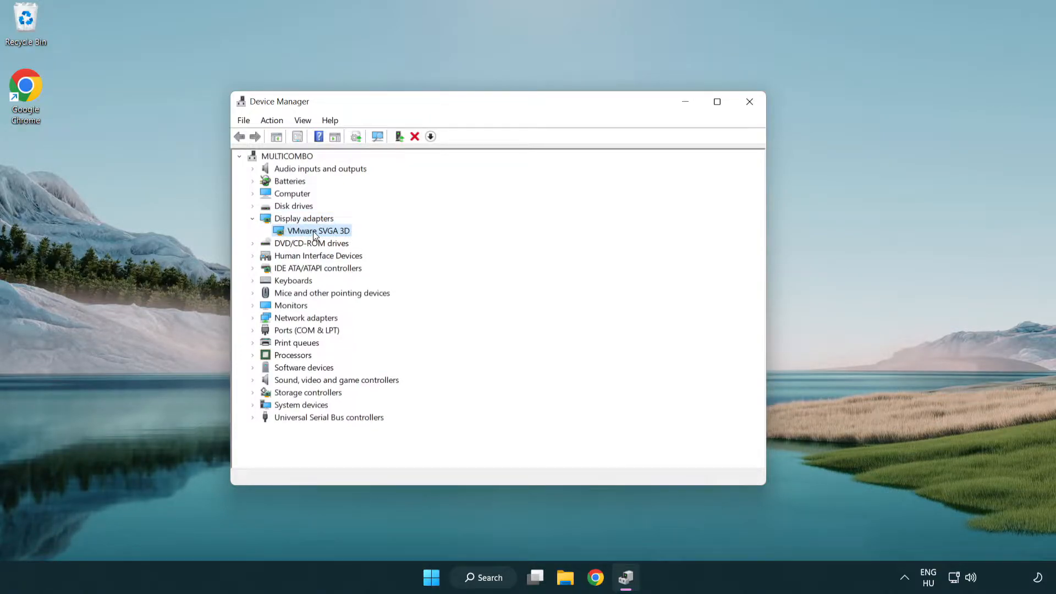
{"action": "right_click", "coordinate": [319, 231]}
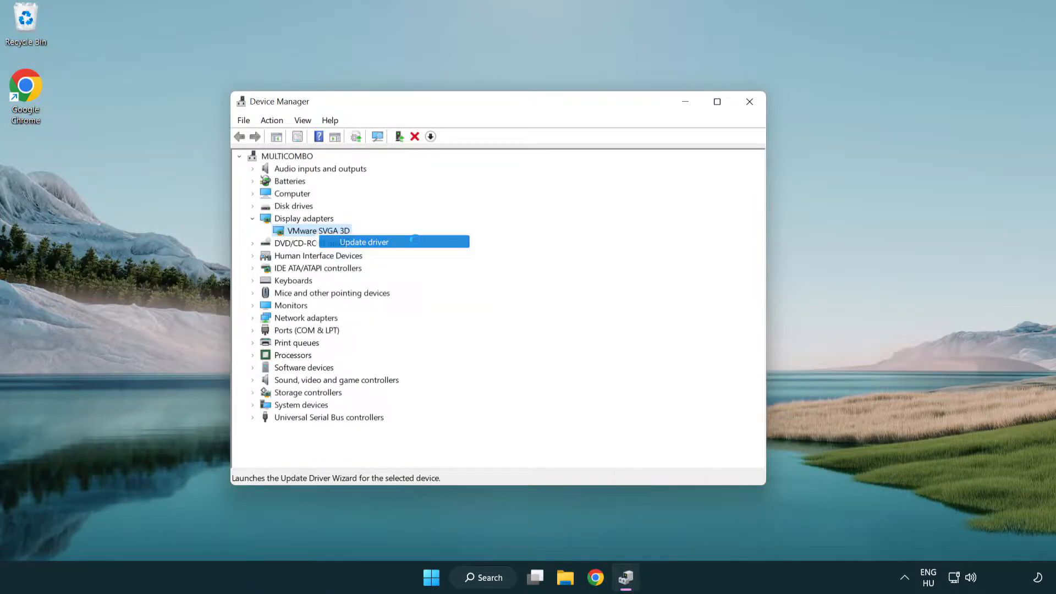
Update the VMware SVGA 3D driver via automatic search, confirm best driver installed, close Device Manager
{"action": "left_click", "coordinate": [363, 242]}
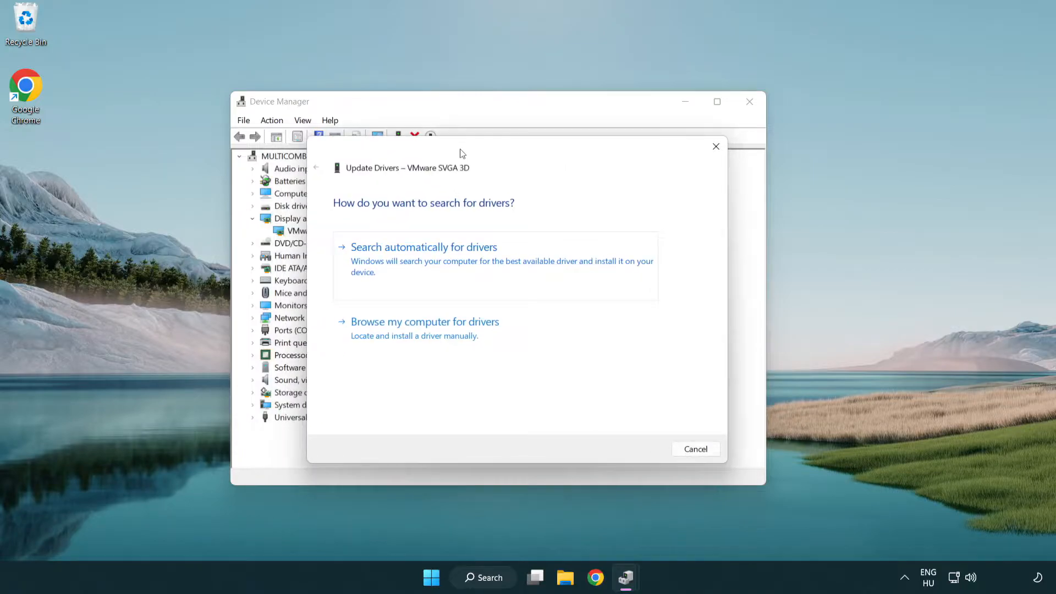
{"action": "mouse_move", "coordinate": [491, 222]}
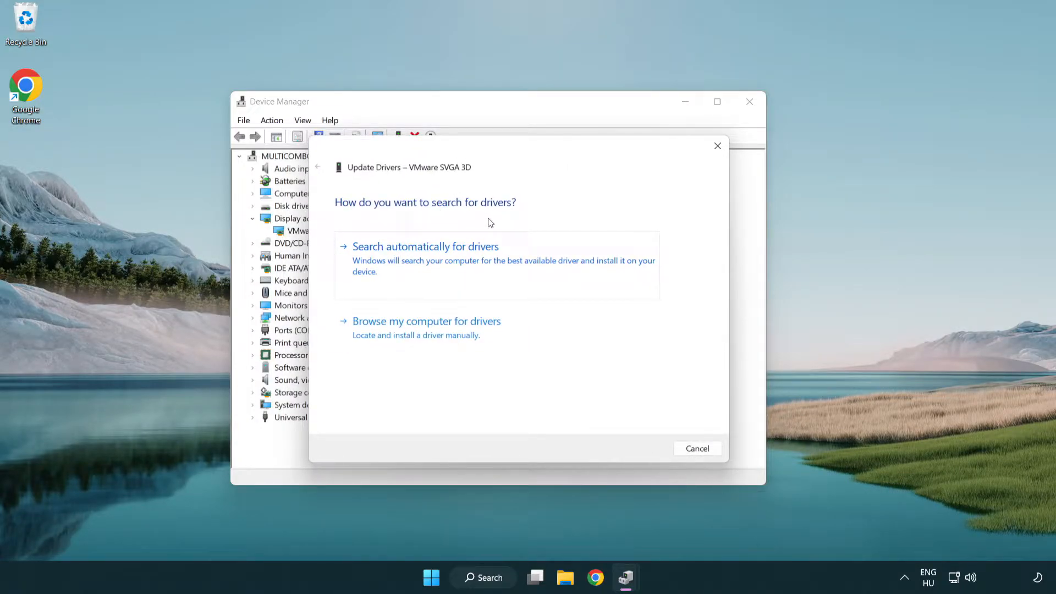
{"action": "mouse_move", "coordinate": [470, 264]}
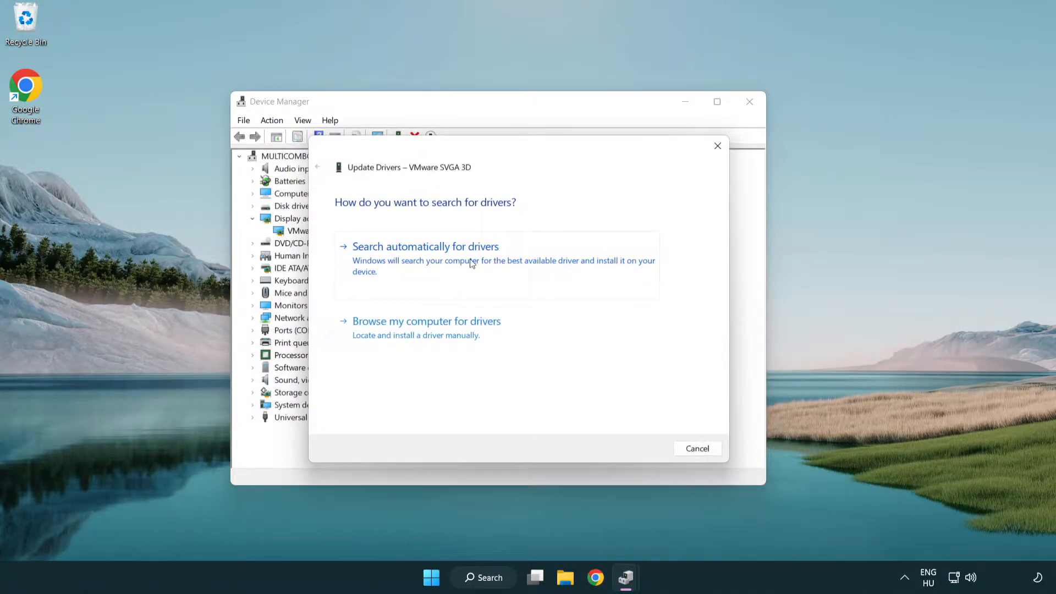
{"action": "left_click", "coordinate": [424, 247]}
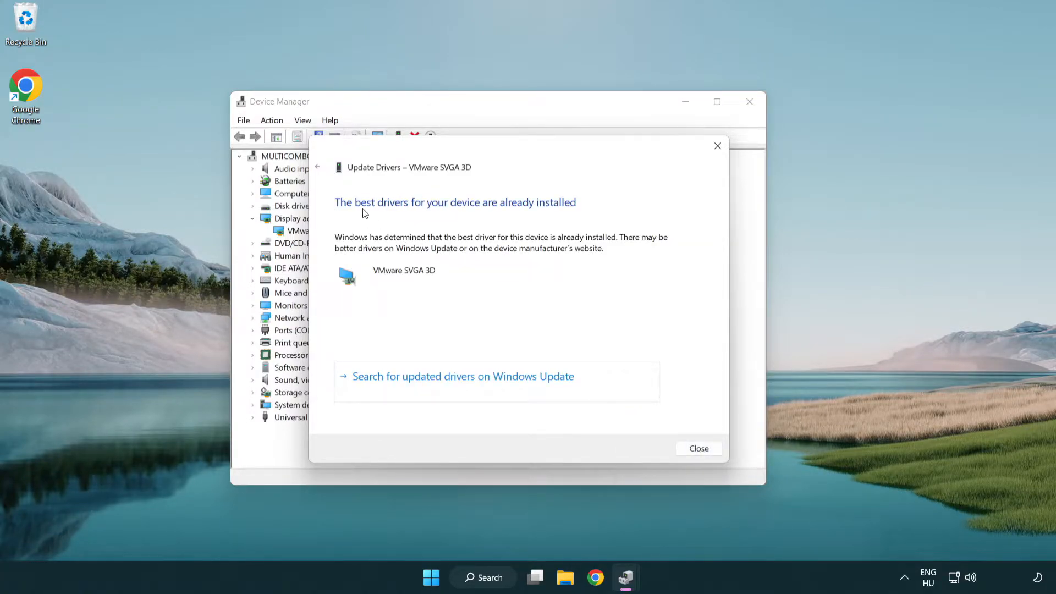
{"action": "mouse_move", "coordinate": [495, 288]}
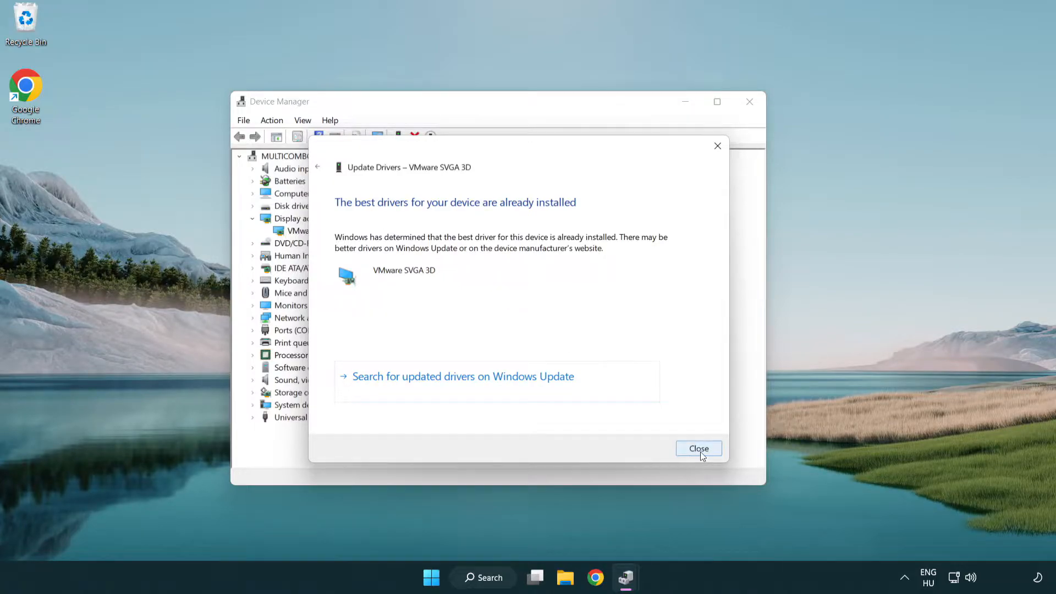
{"action": "left_click", "coordinate": [699, 448]}
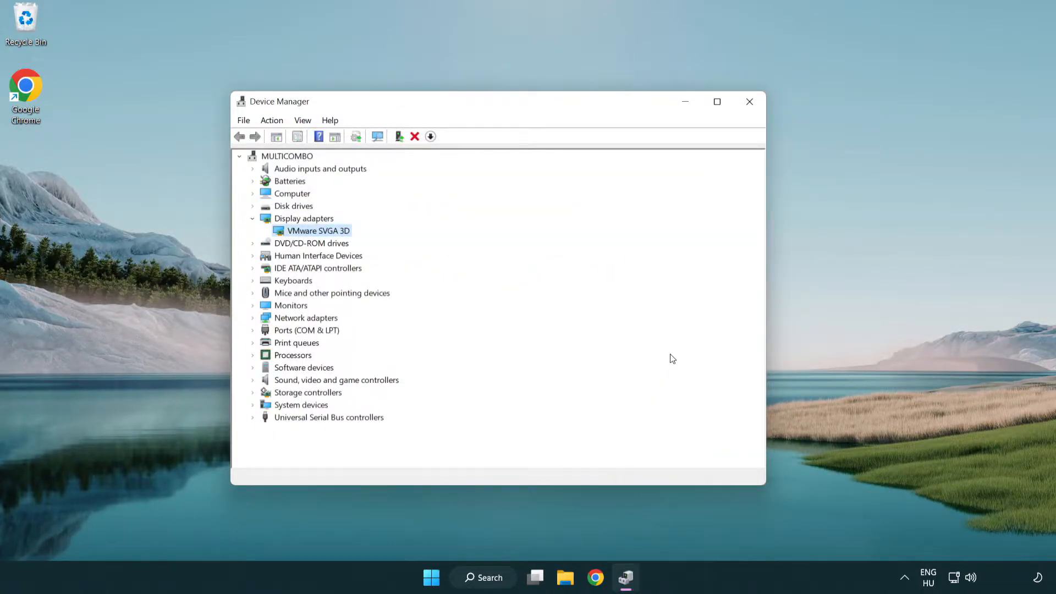
{"action": "mouse_move", "coordinate": [750, 104]}
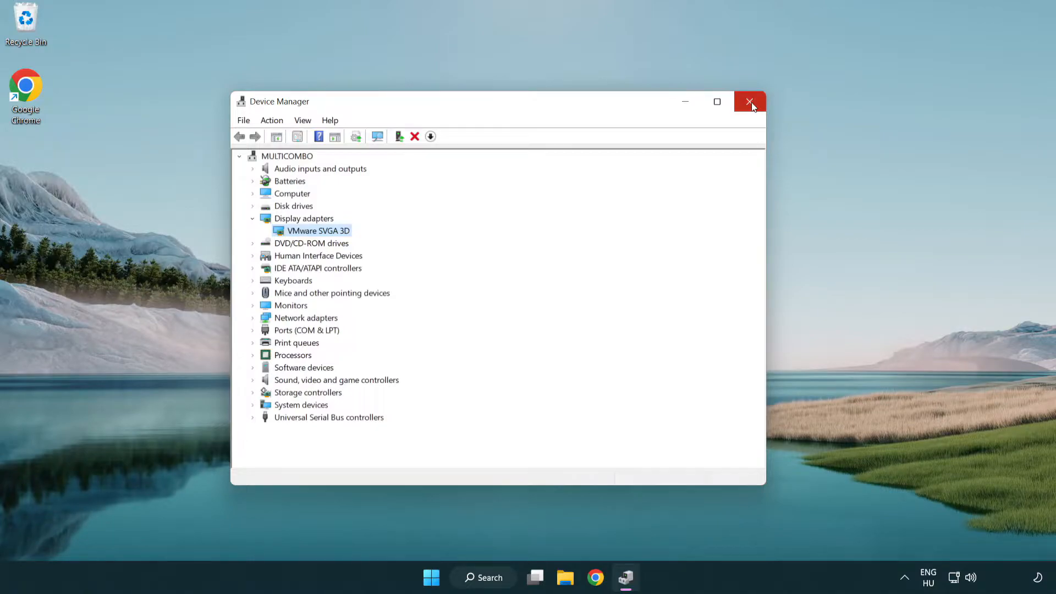
{"action": "left_click", "coordinate": [750, 101]}
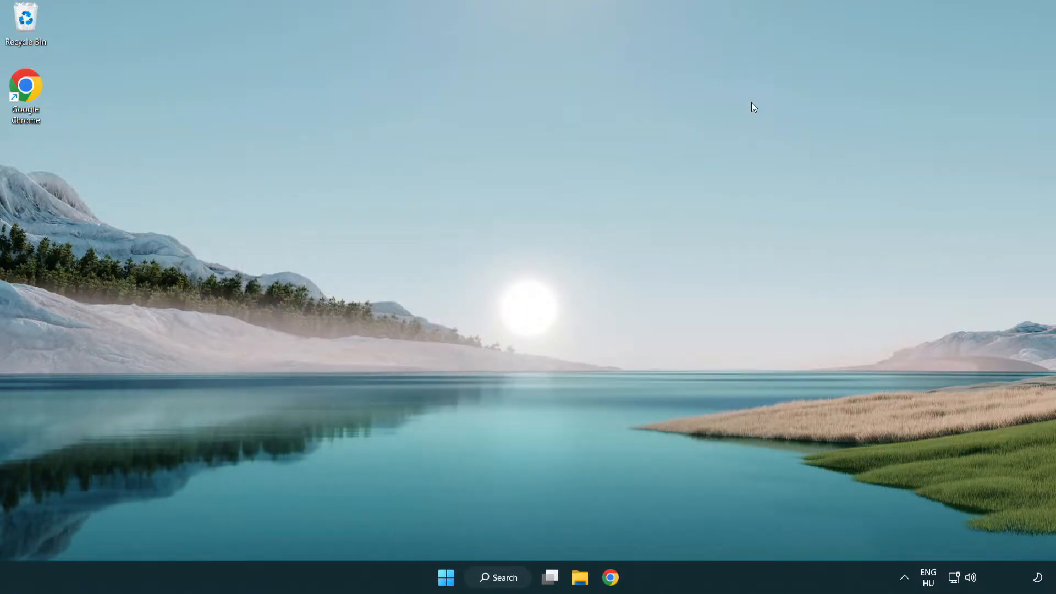
{"action": "mouse_move", "coordinate": [508, 576]}
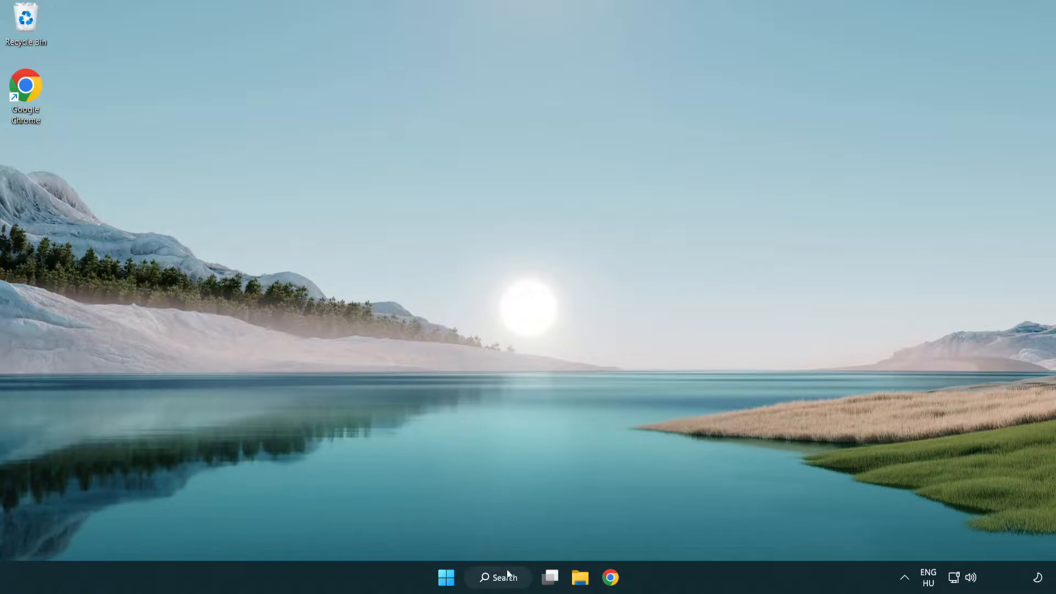
Search for "update" and open the Windows Update settings page
{"action": "left_click", "coordinate": [497, 577]}
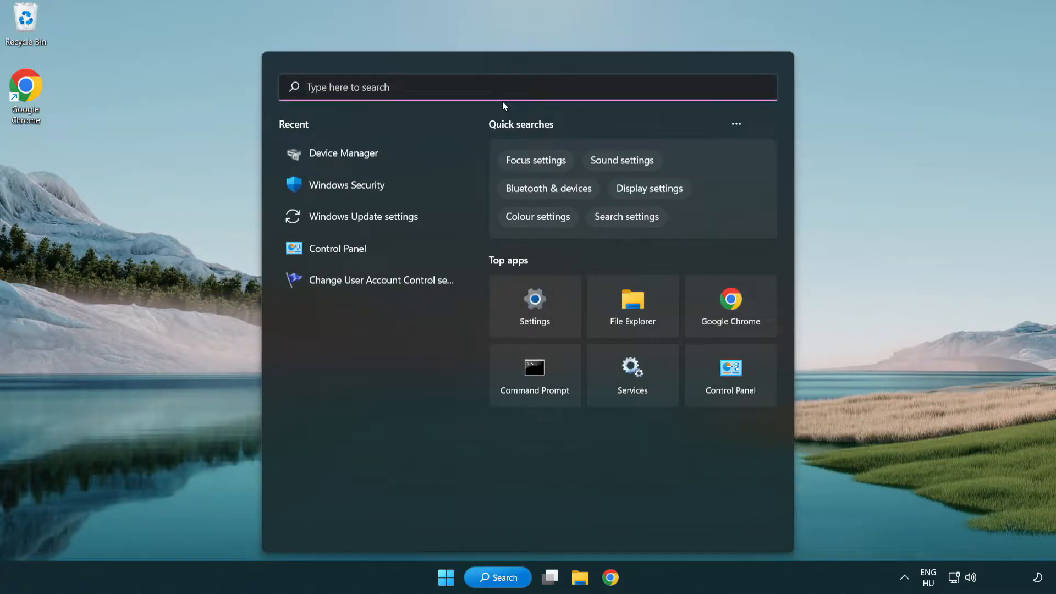
{"action": "type", "text": "u"}
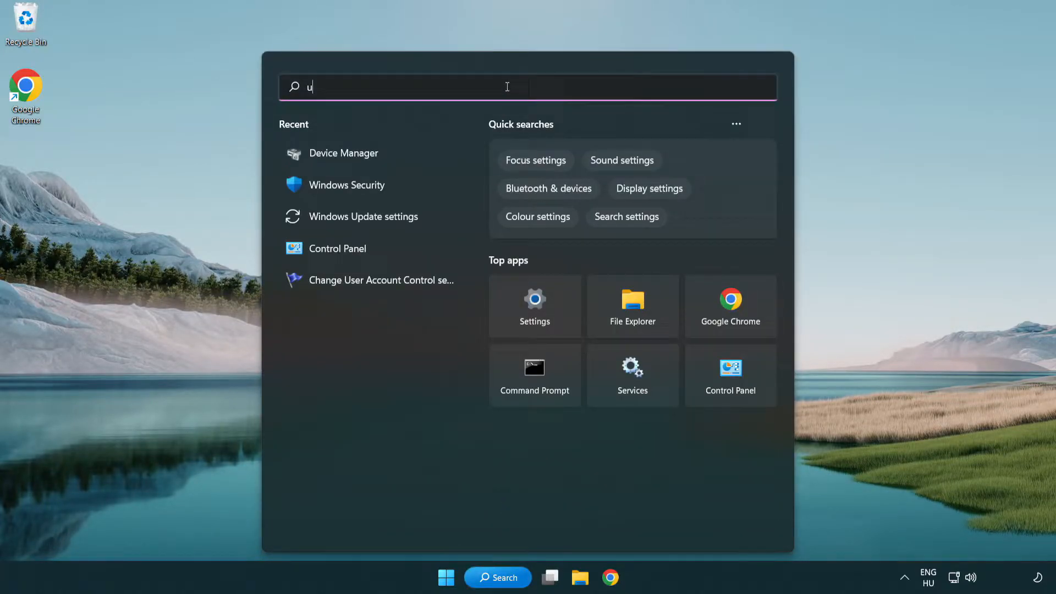
{"action": "type", "text": "pdate"}
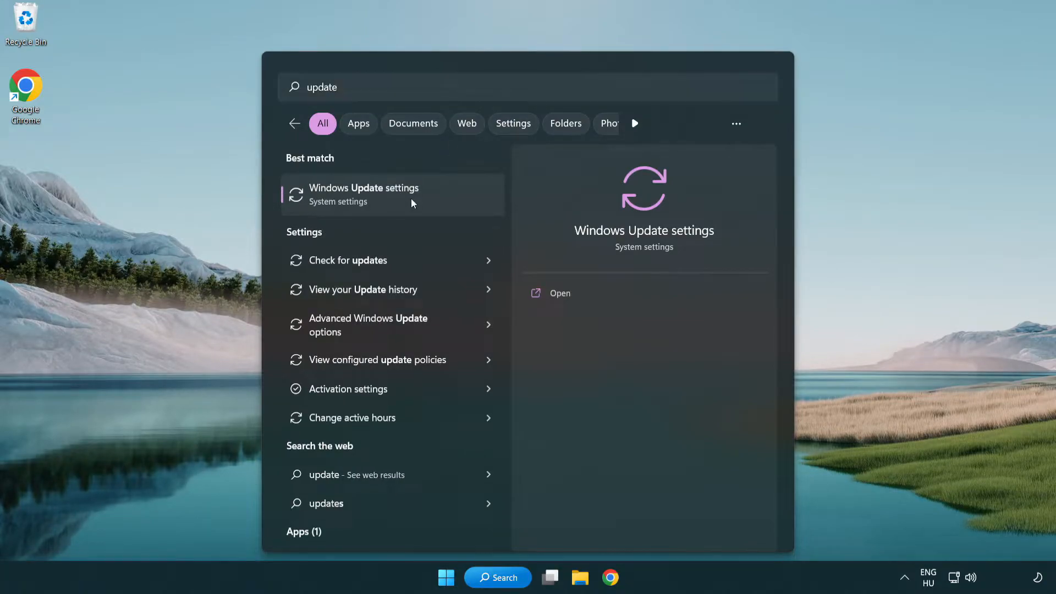
{"action": "left_click", "coordinate": [363, 194]}
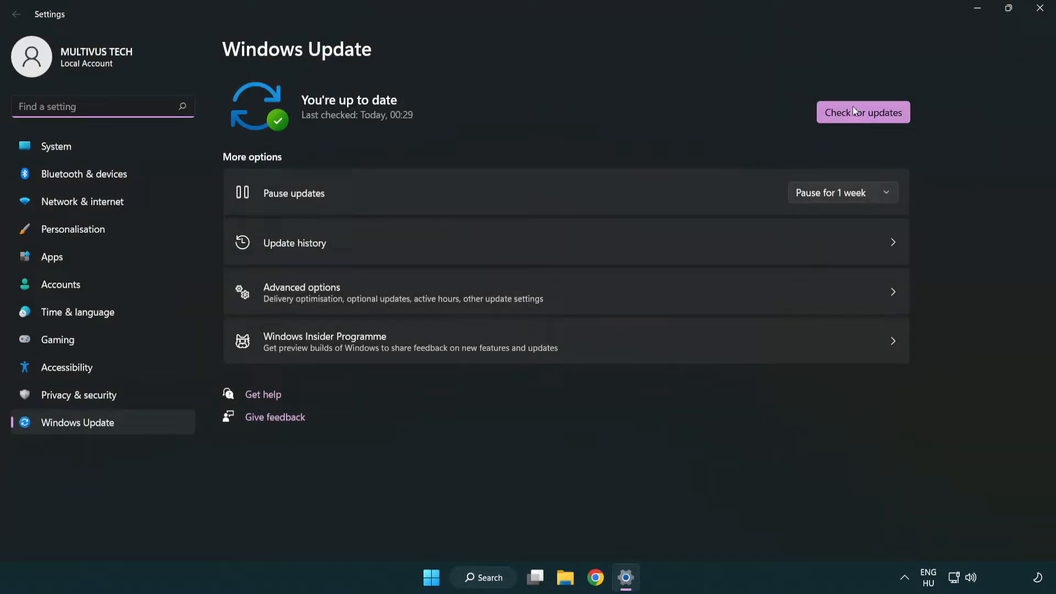
Run Check for updates until it reports You're up to date, then close Settings
{"action": "left_click", "coordinate": [862, 112]}
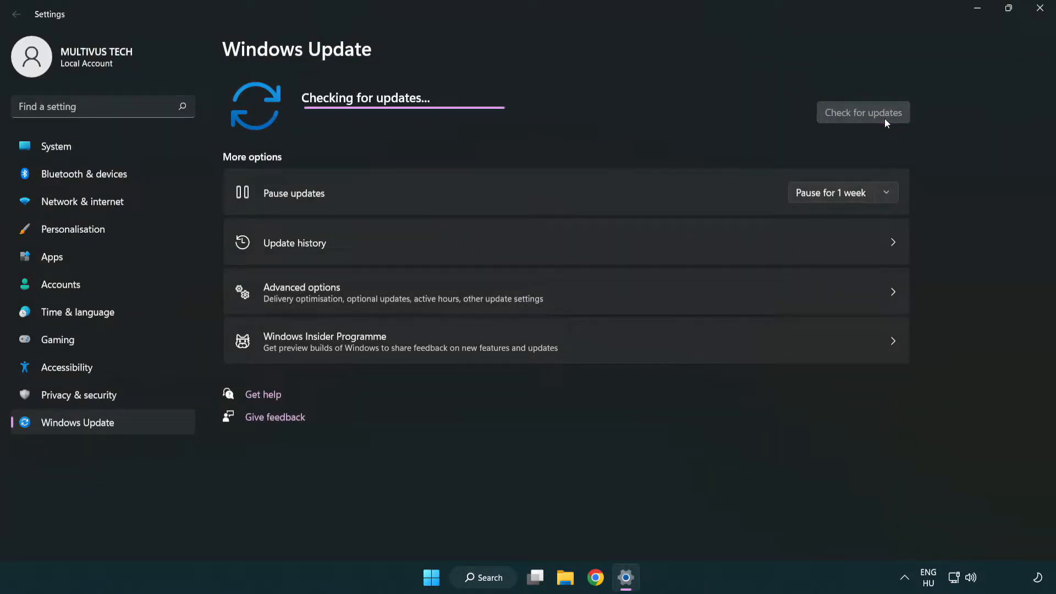
{"action": "mouse_move", "coordinate": [567, 139]}
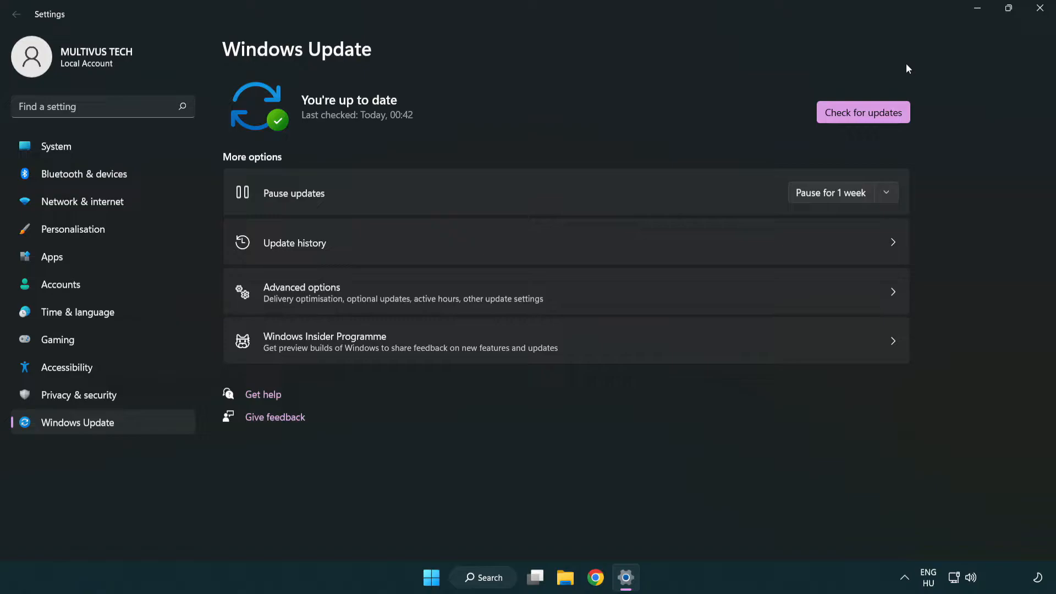
{"action": "left_click", "coordinate": [1038, 9]}
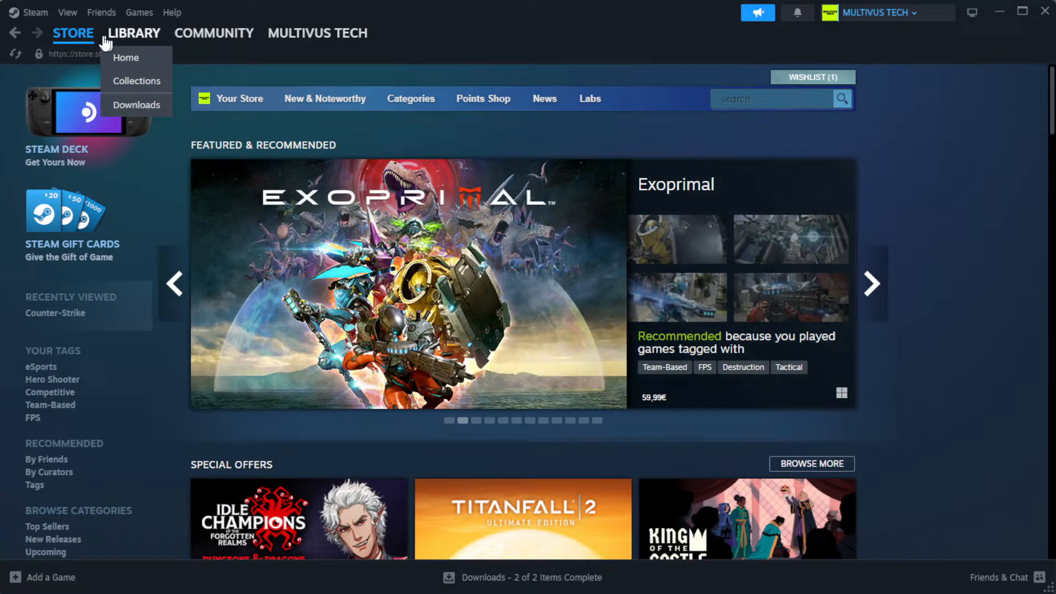
In the Steam library, open Properties for the crashing game under Favorites
{"action": "left_click", "coordinate": [125, 57]}
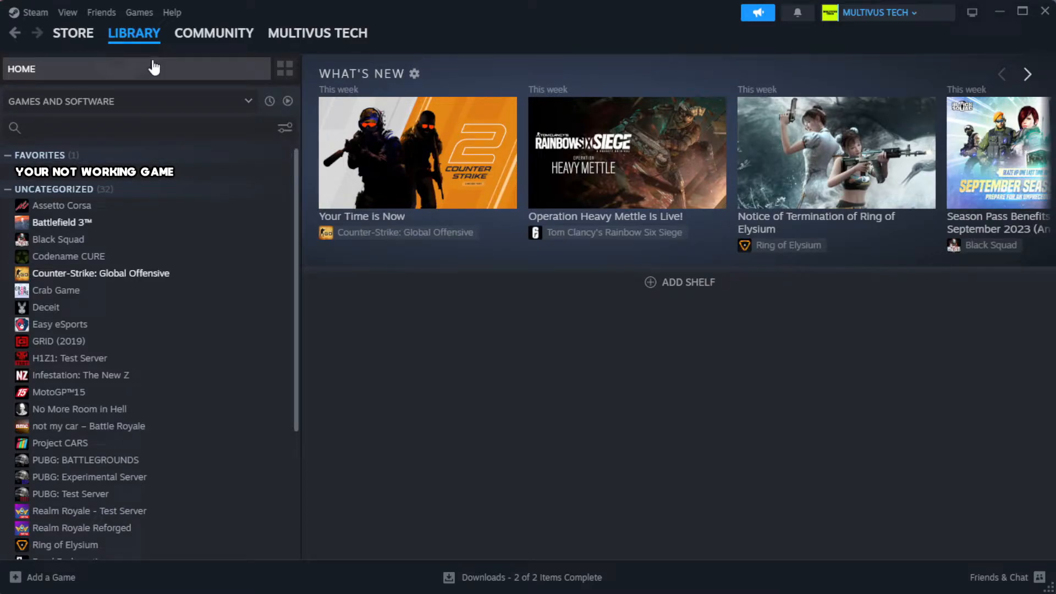
{"action": "mouse_move", "coordinate": [246, 181]}
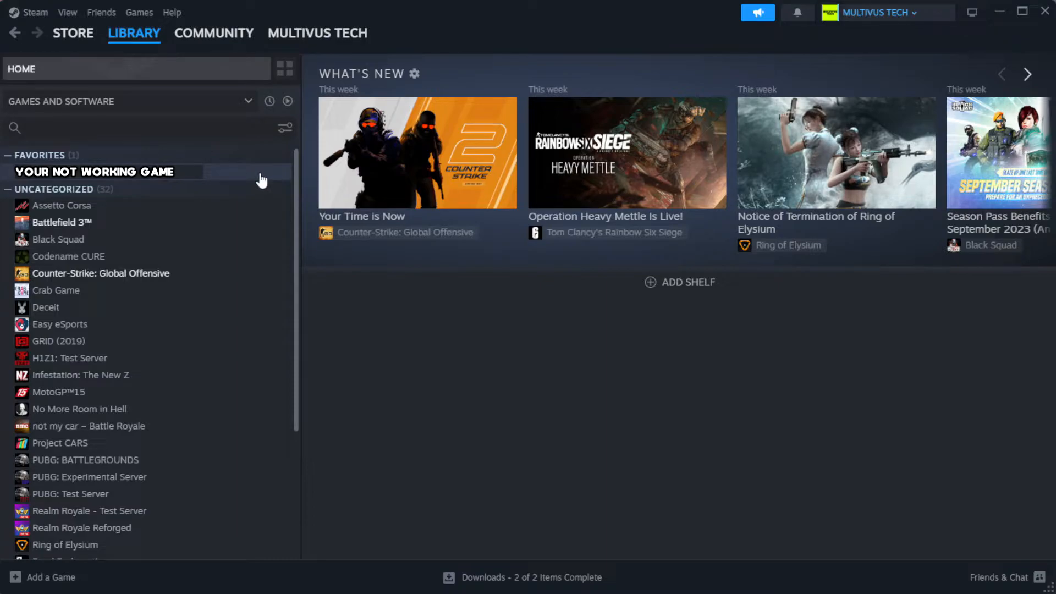
{"action": "right_click", "coordinate": [94, 172]}
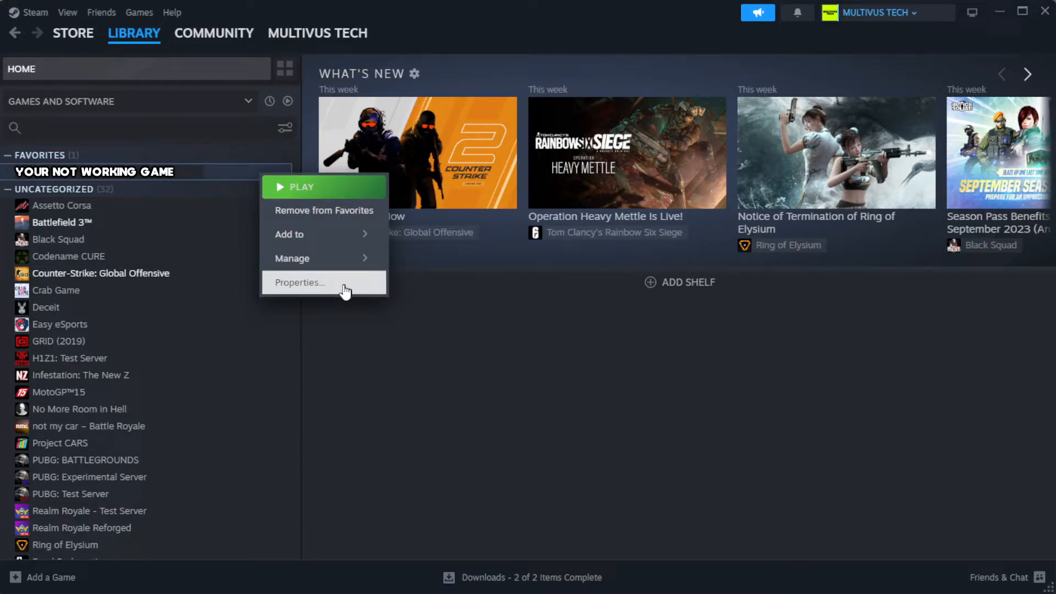
{"action": "left_click", "coordinate": [299, 281]}
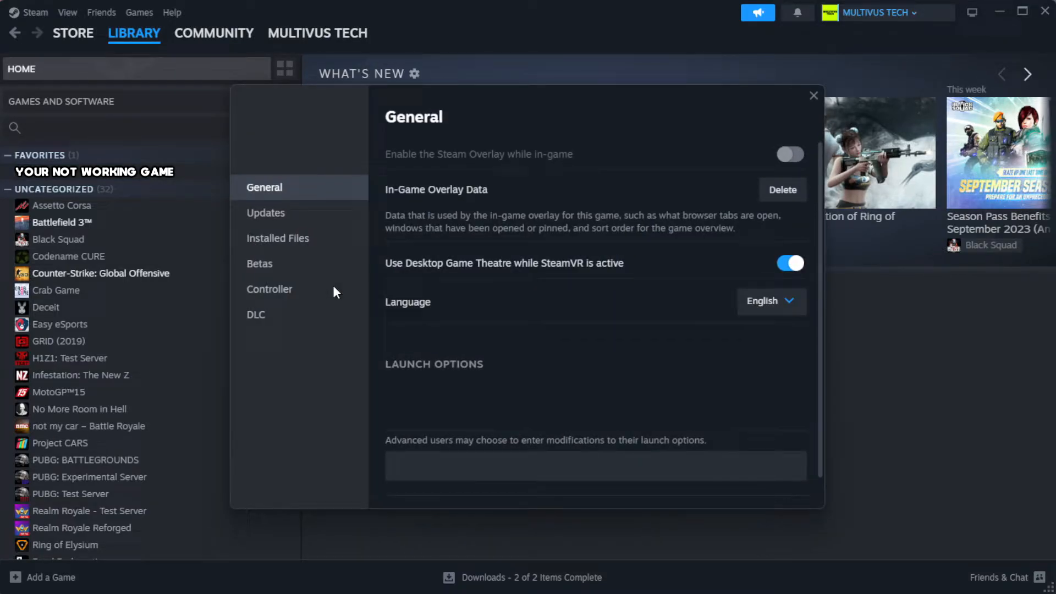
{"action": "mouse_move", "coordinate": [316, 258]}
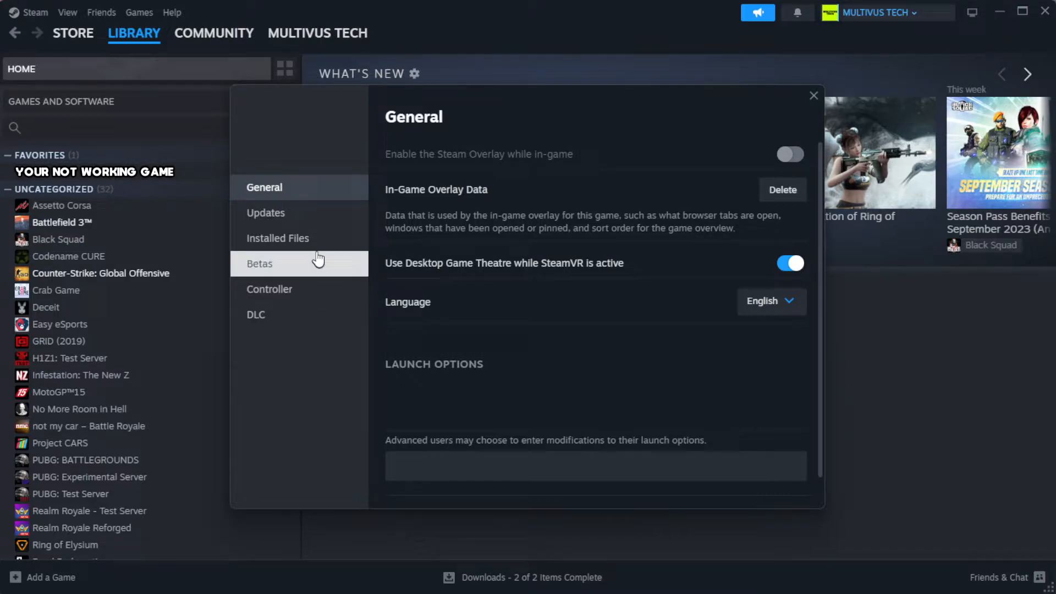
{"action": "mouse_move", "coordinate": [347, 247]}
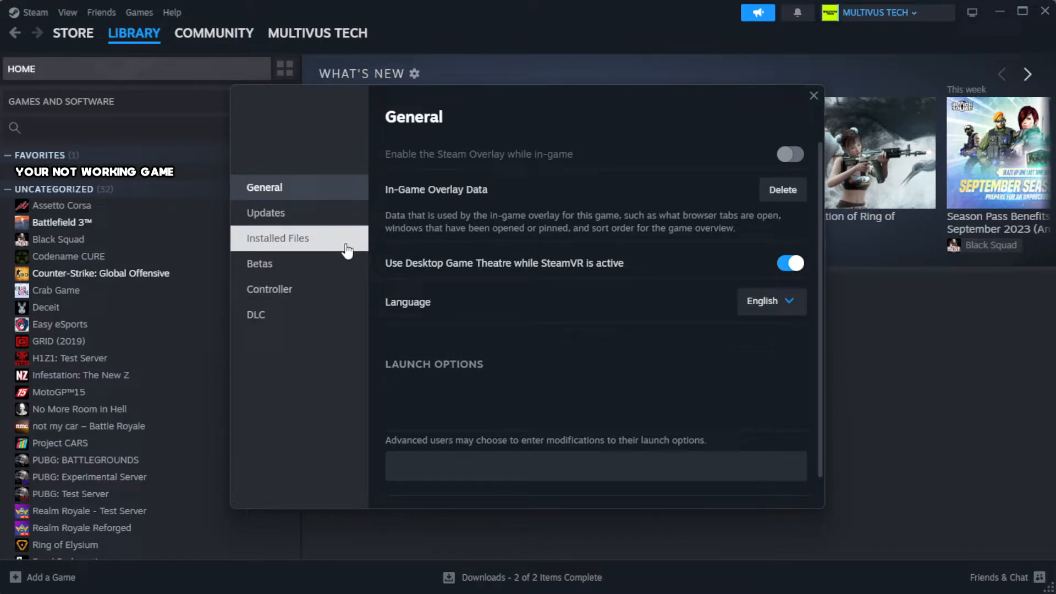
Verify integrity of the game's installed files, validating all 1039 files
{"action": "left_click", "coordinate": [277, 237]}
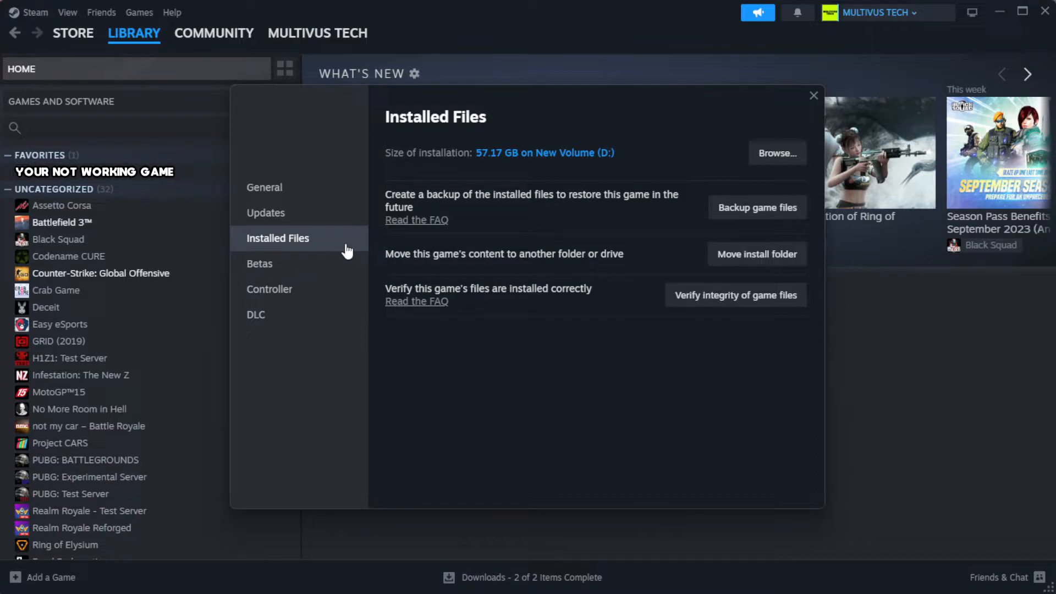
{"action": "mouse_move", "coordinate": [744, 344]}
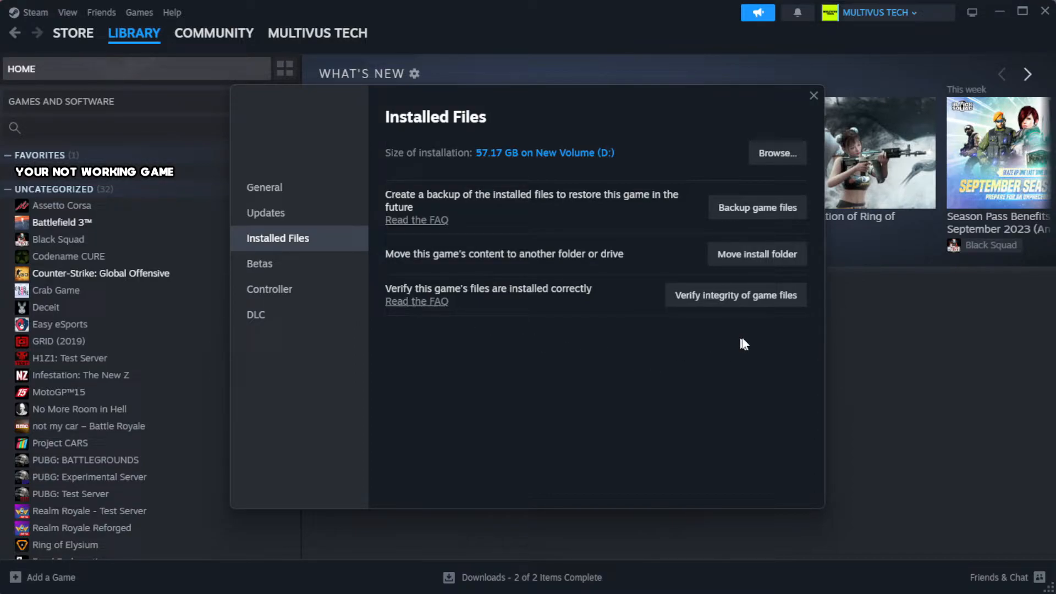
{"action": "mouse_move", "coordinate": [715, 299]}
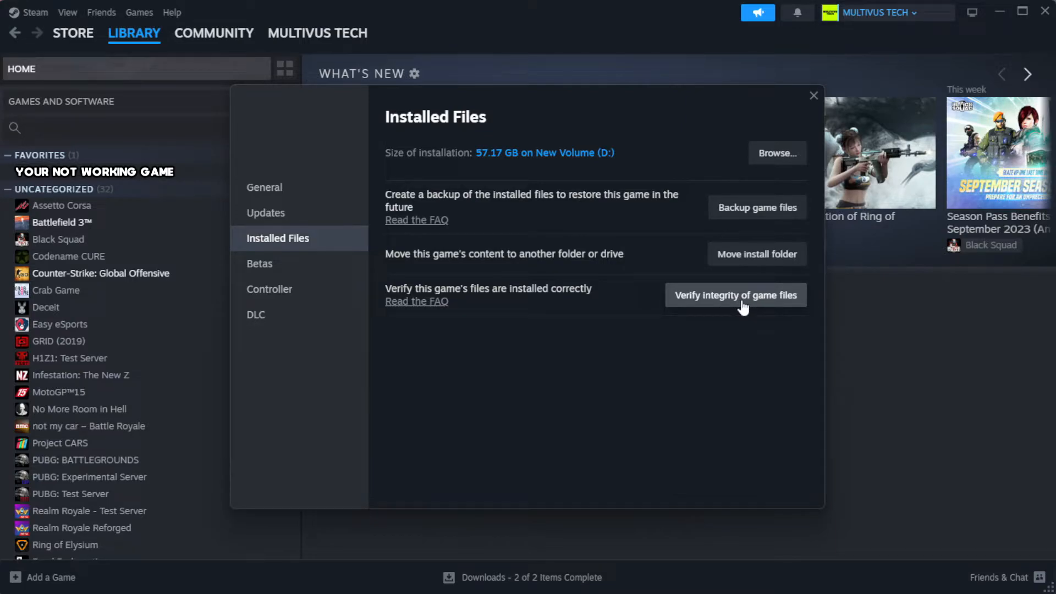
{"action": "left_click", "coordinate": [735, 294]}
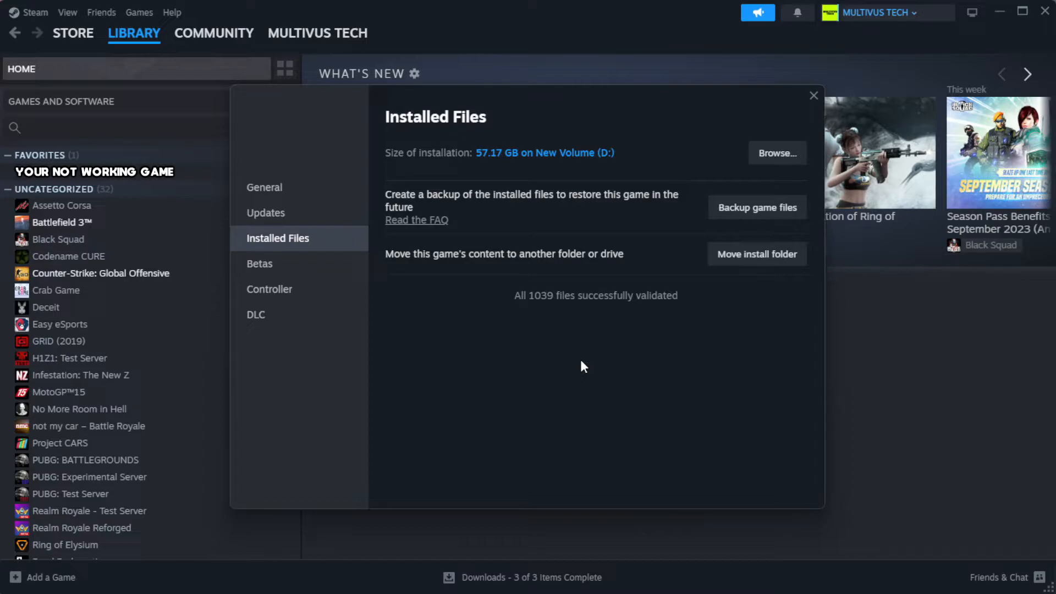
{"action": "mouse_move", "coordinate": [622, 315]}
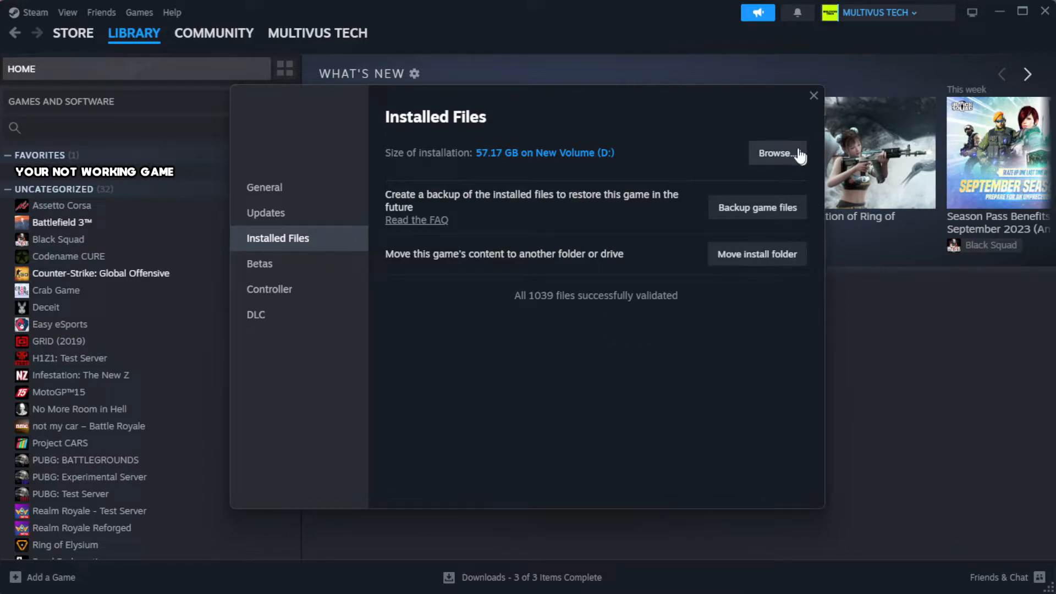
Browse to the install folder and right-click the YOUR NOT WORKING GAME shortcut
{"action": "left_click", "coordinate": [776, 153]}
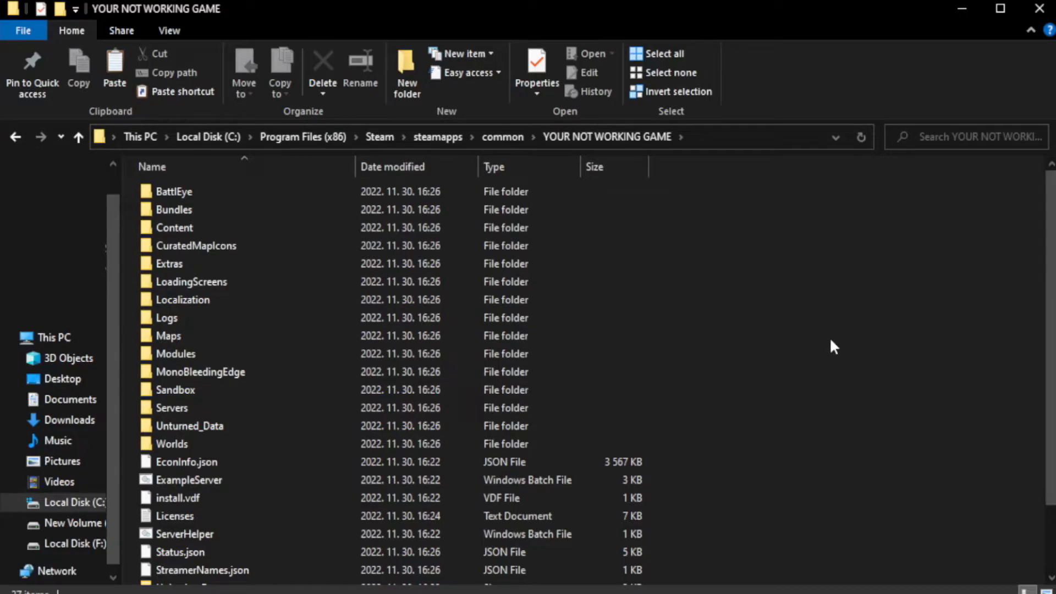
{"action": "scroll", "scroll_direction": "down", "scroll_amount": 3}
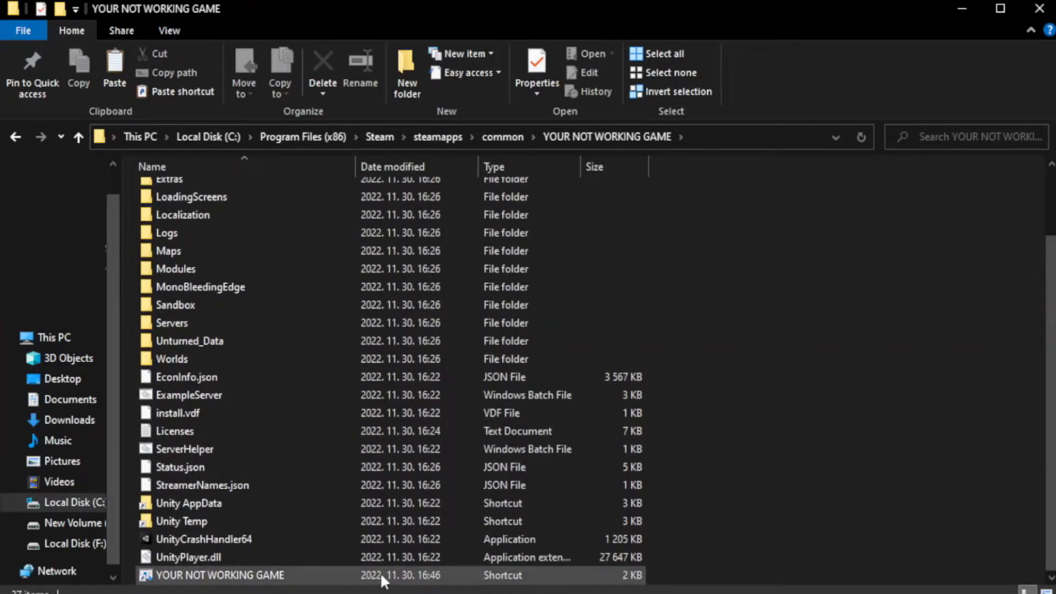
{"action": "left_click", "coordinate": [215, 575]}
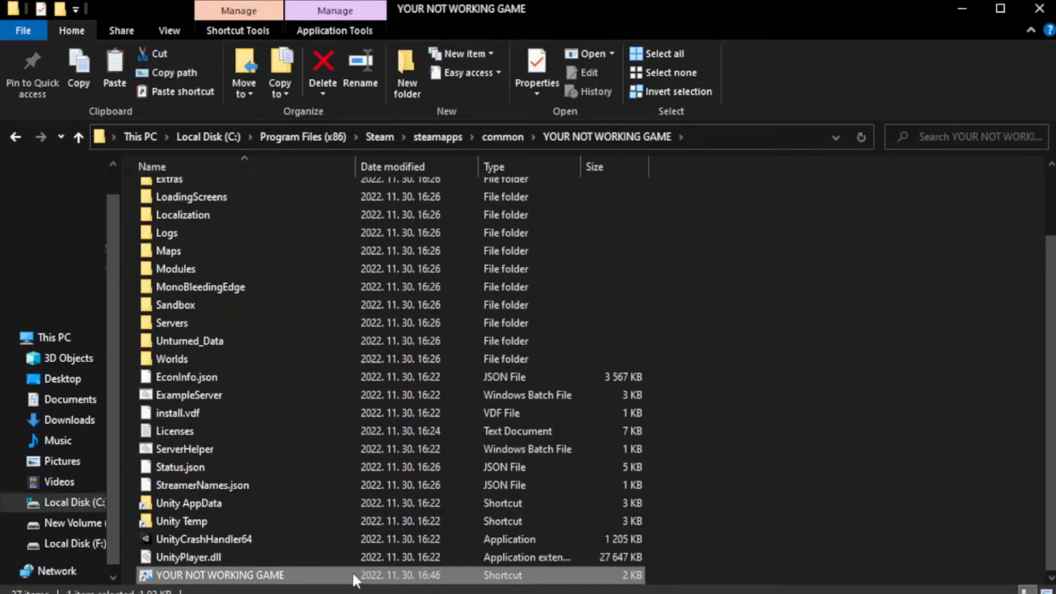
{"action": "right_click", "coordinate": [216, 574]}
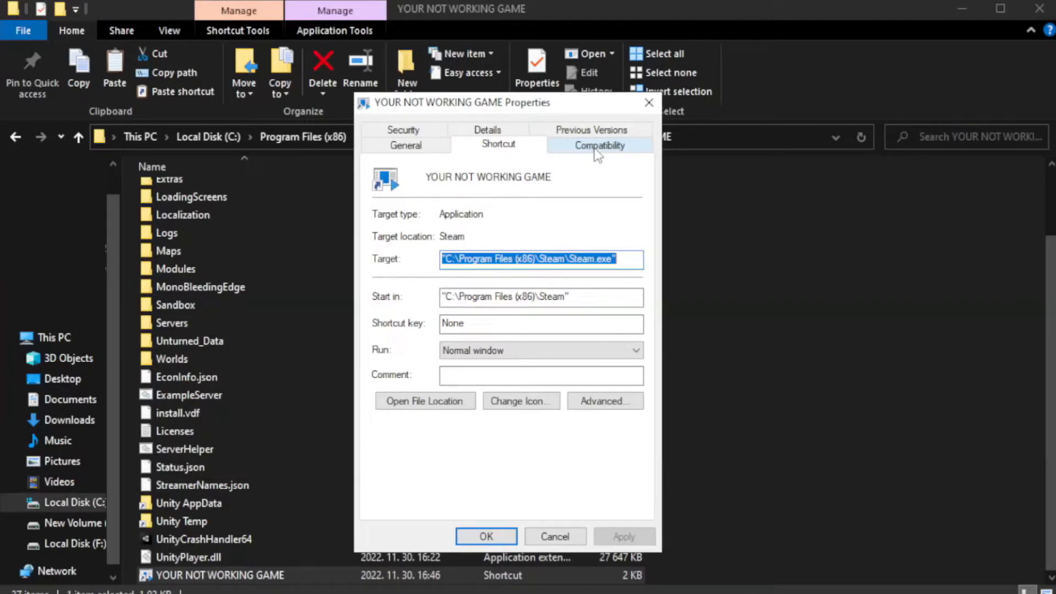
Set Windows 8 compatibility, disable fullscreen optimizations, run as administrator, apply and close Explorer
{"action": "left_click", "coordinate": [599, 145]}
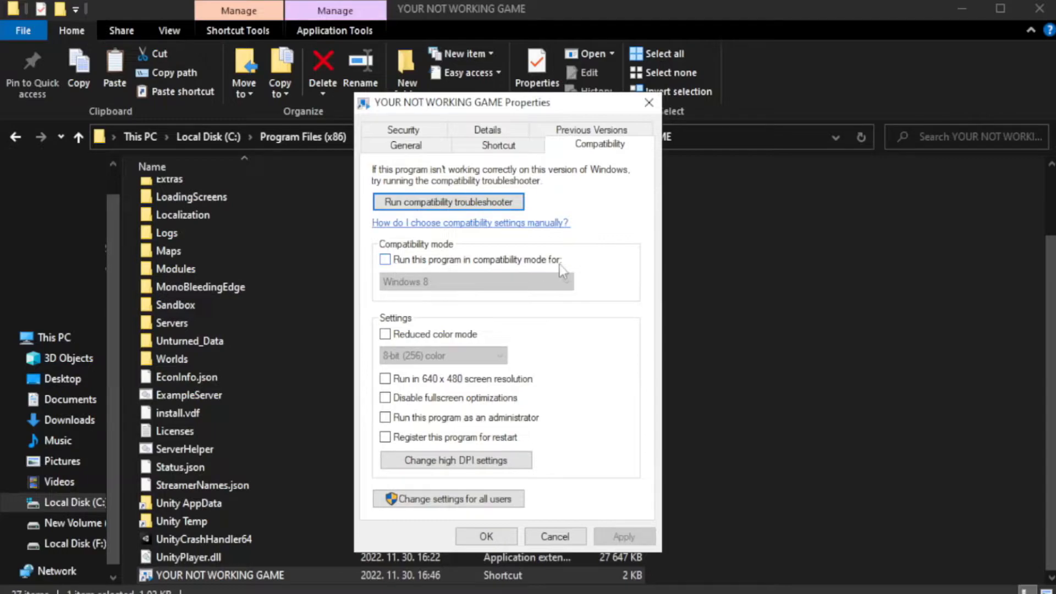
{"action": "left_click", "coordinate": [385, 259]}
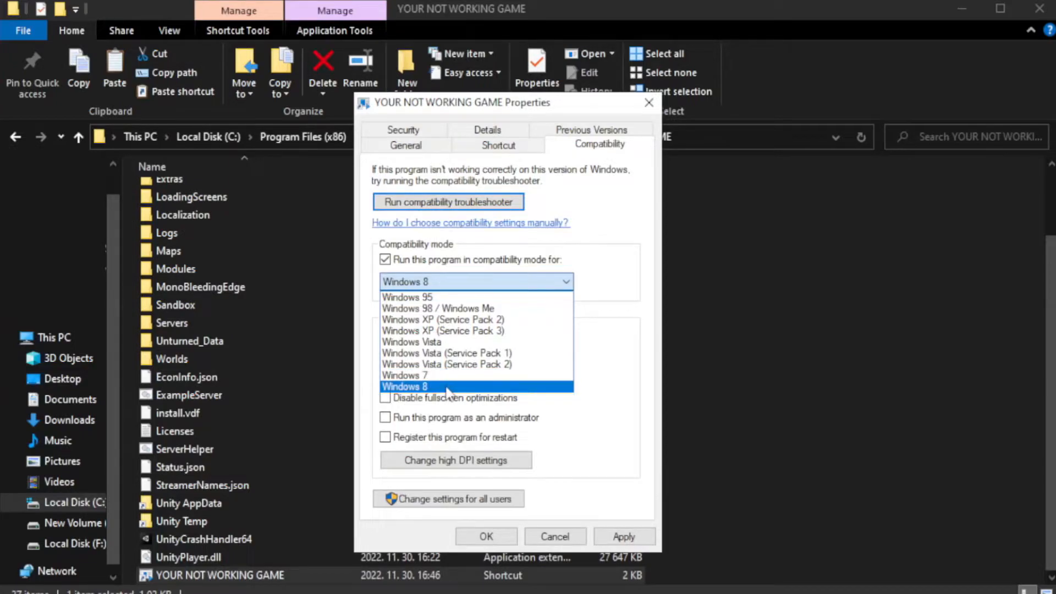
{"action": "left_click", "coordinate": [425, 386]}
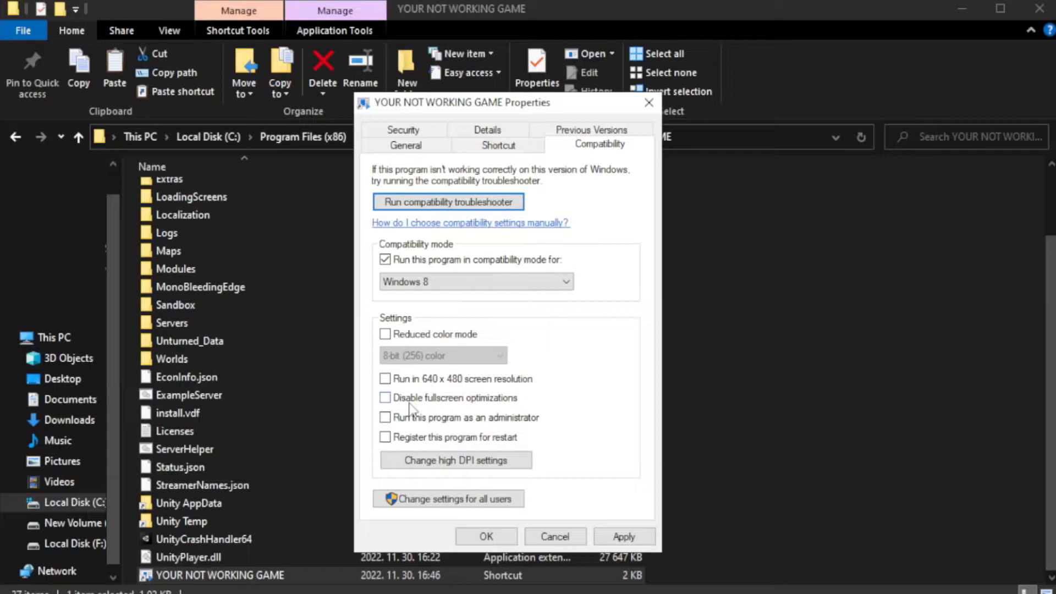
{"action": "left_click", "coordinate": [385, 398]}
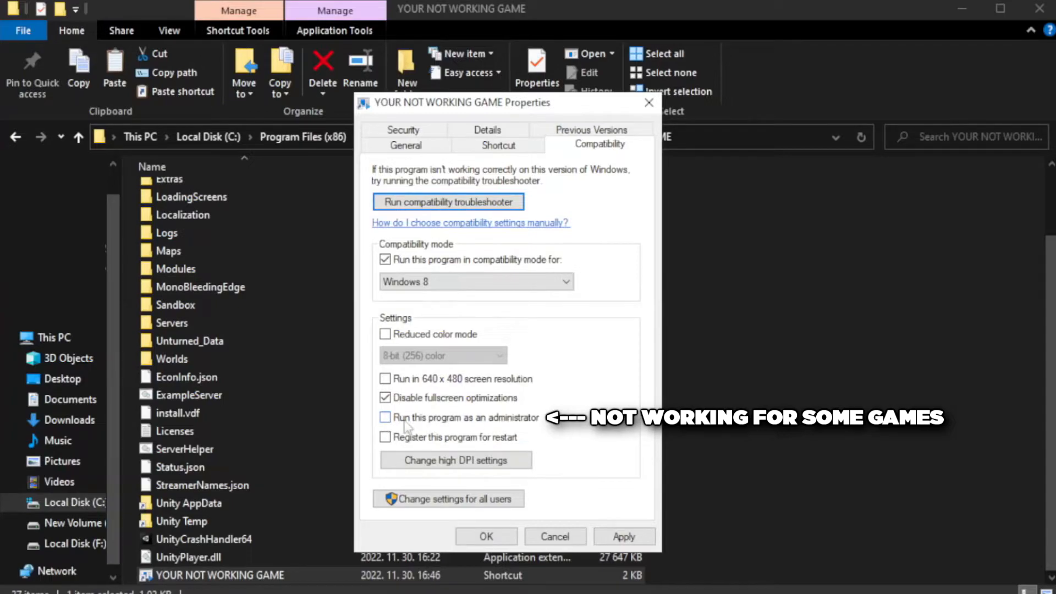
{"action": "left_click", "coordinate": [385, 418]}
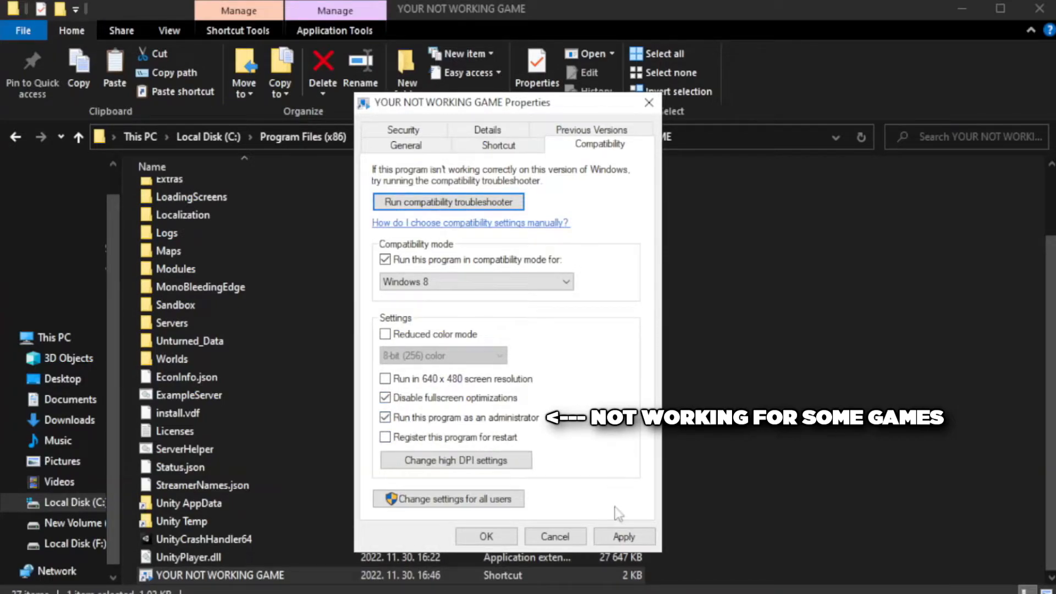
{"action": "left_click", "coordinate": [486, 537]}
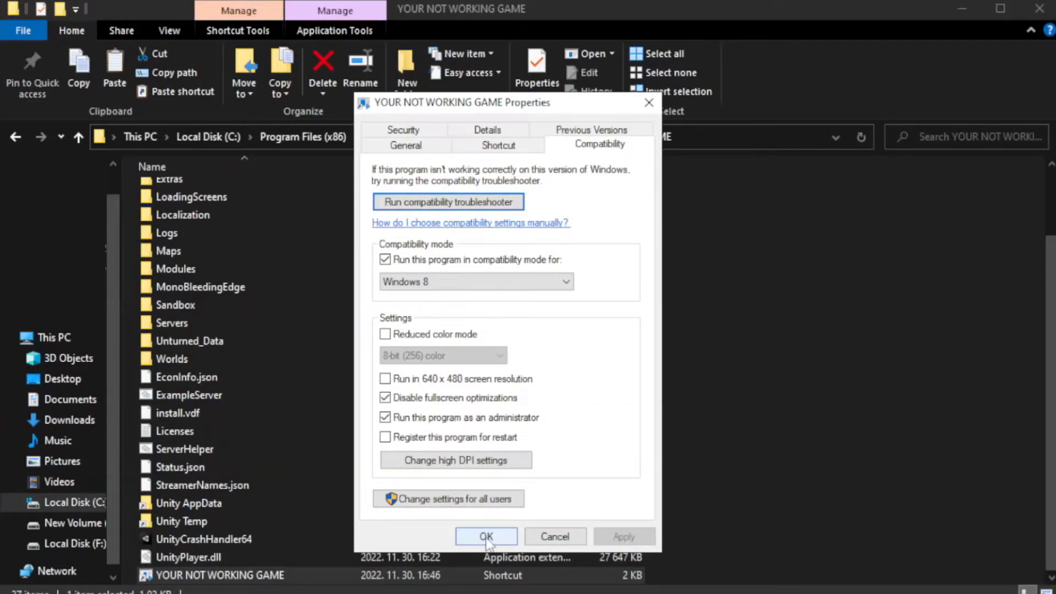
{"action": "left_click", "coordinate": [486, 536]}
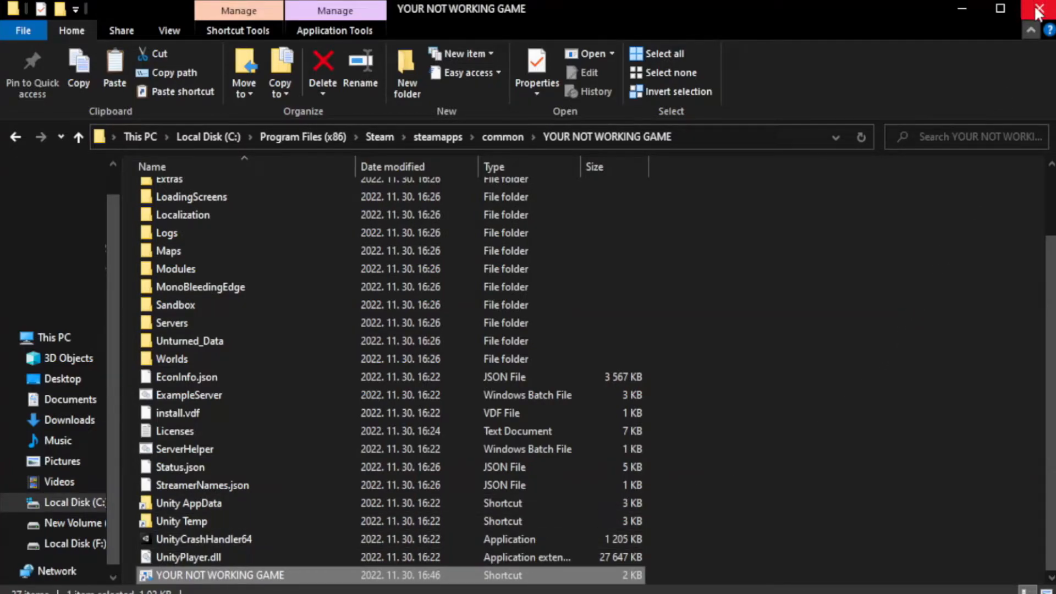
{"action": "mouse_move", "coordinate": [1038, 8]}
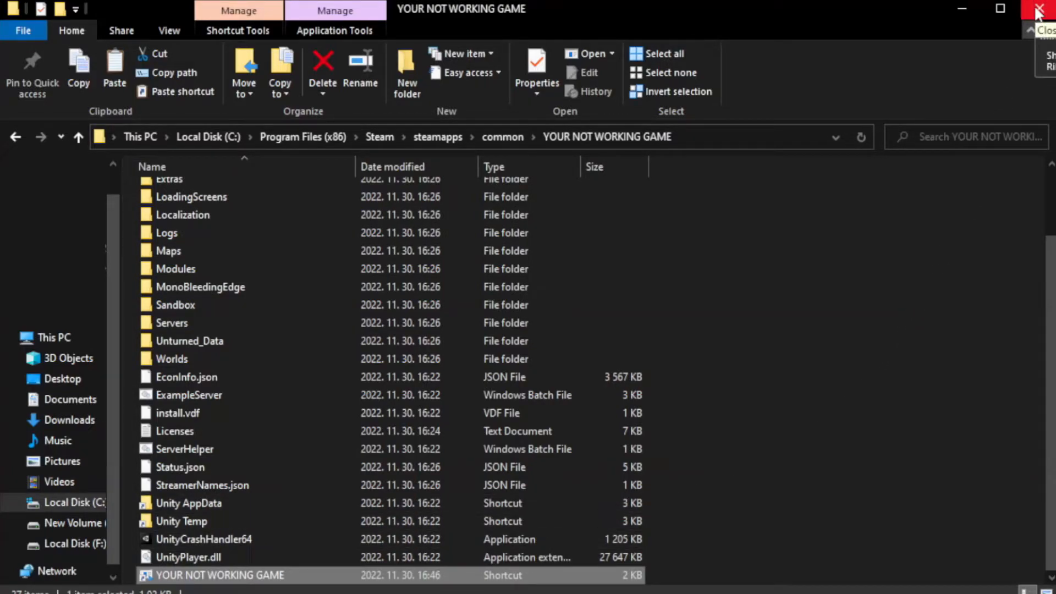
{"action": "left_click", "coordinate": [1036, 9]}
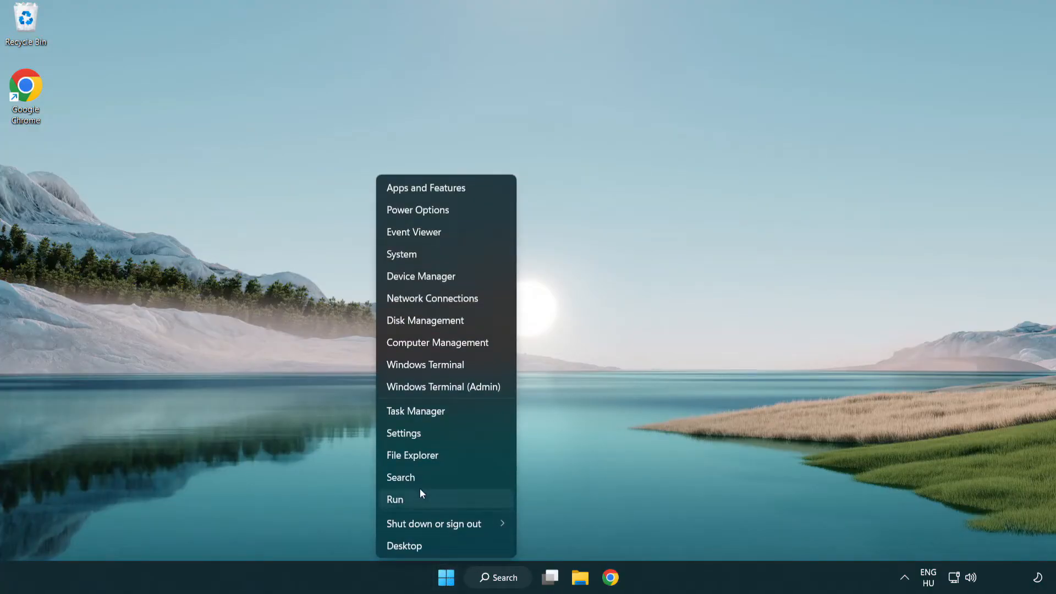
{"action": "mouse_move", "coordinate": [457, 413]}
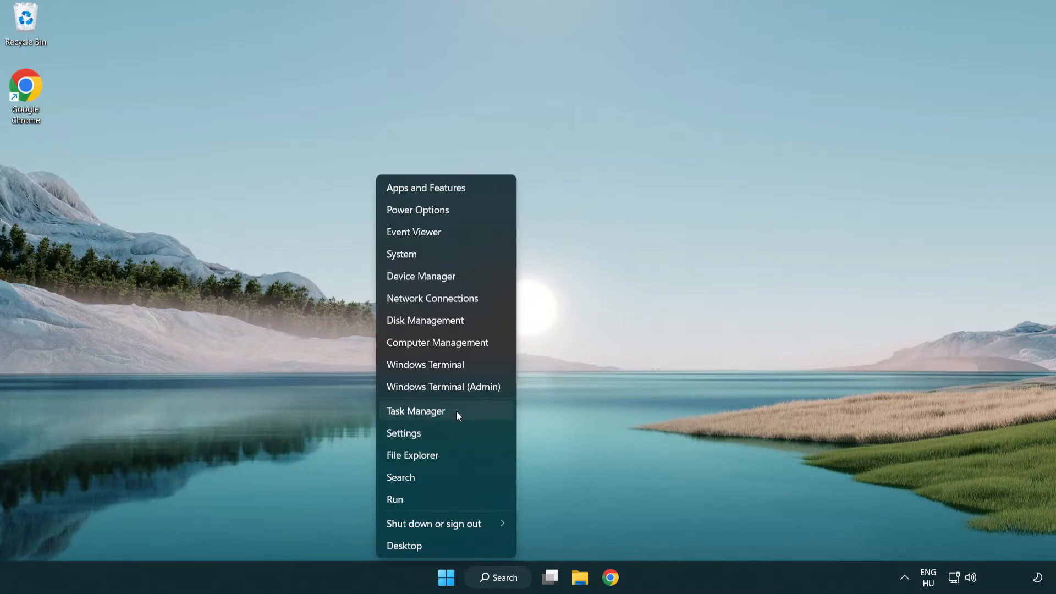
In Task Manager's Startup tab, disable the Terminal and Phone Link startup entries
{"action": "left_click", "coordinate": [415, 411]}
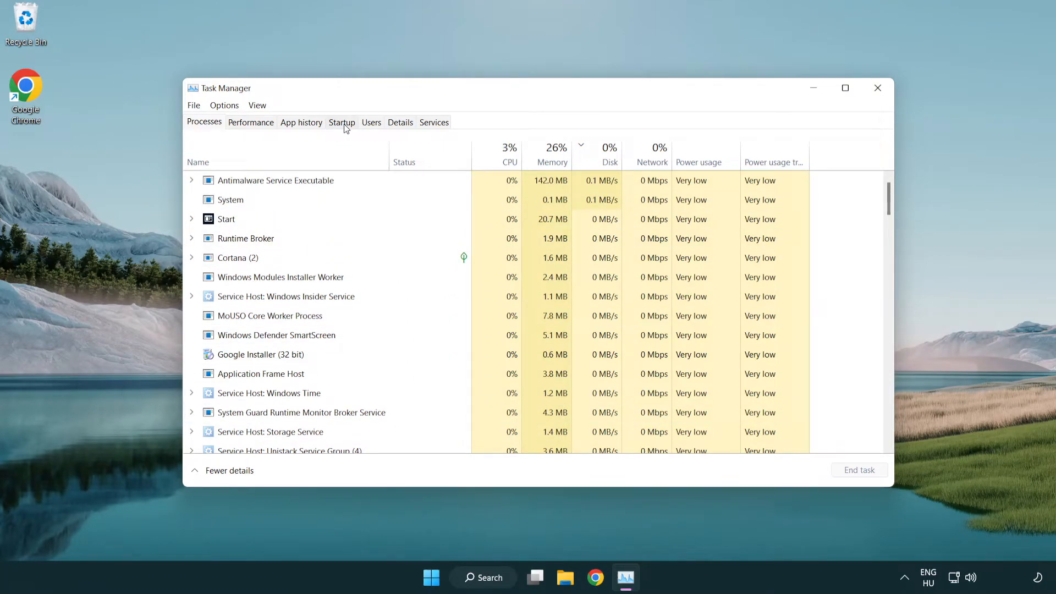
{"action": "left_click", "coordinate": [342, 122]}
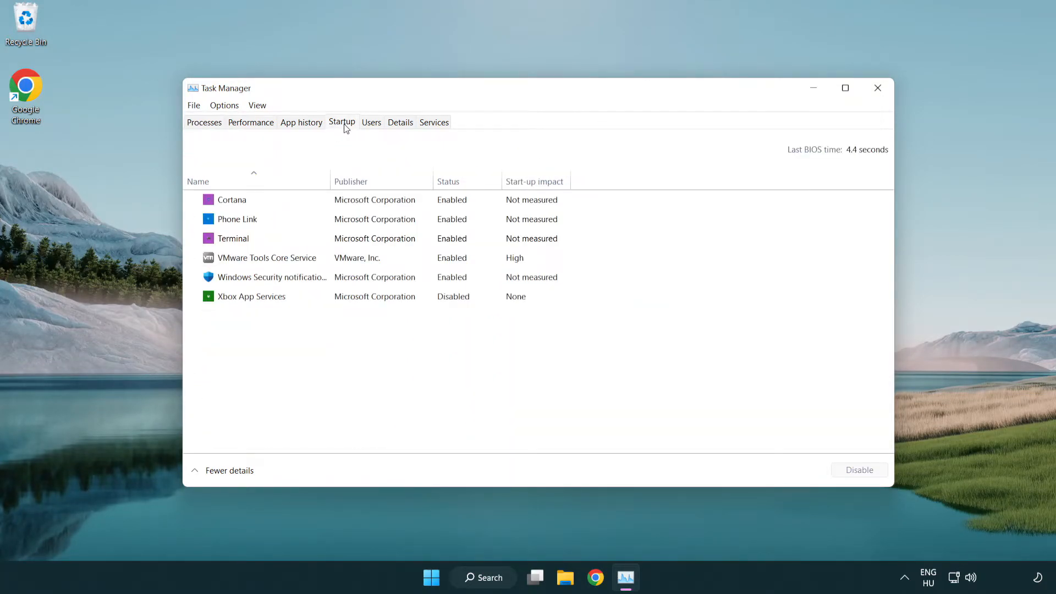
{"action": "left_click", "coordinate": [233, 238]}
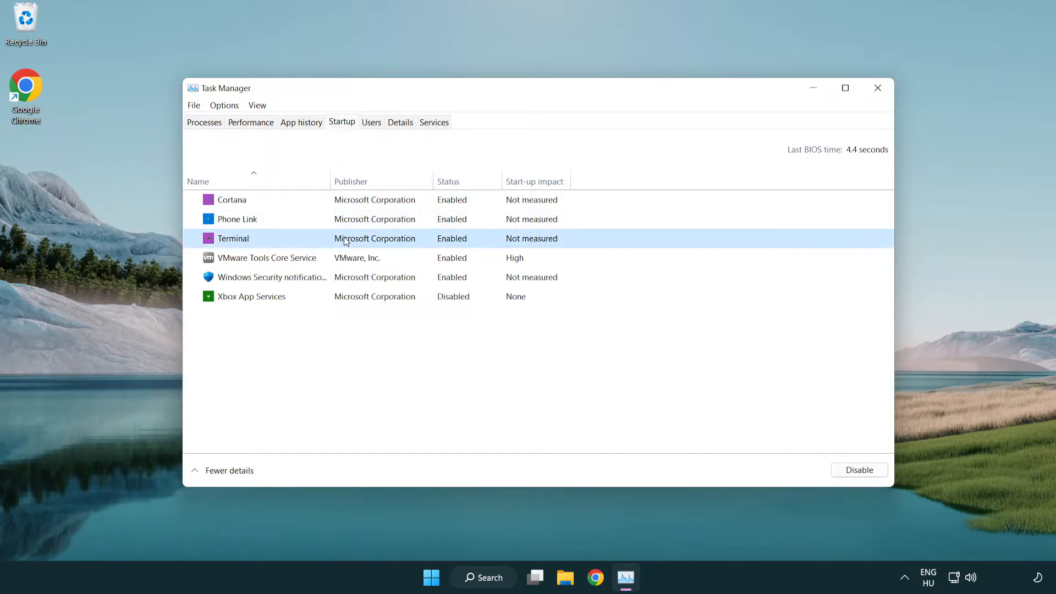
{"action": "left_click", "coordinate": [860, 469]}
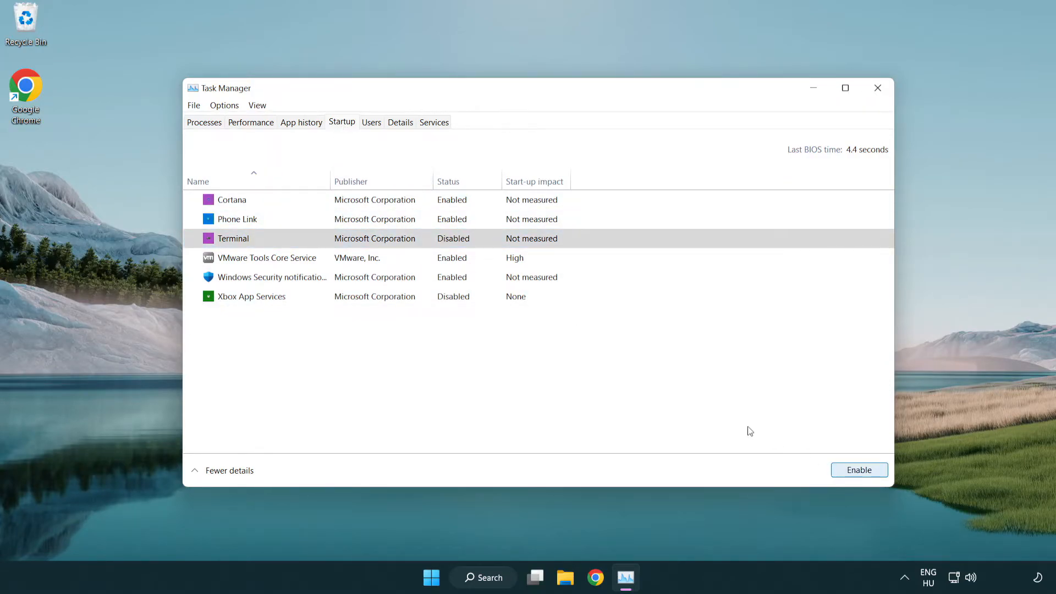
{"action": "left_click", "coordinate": [238, 219]}
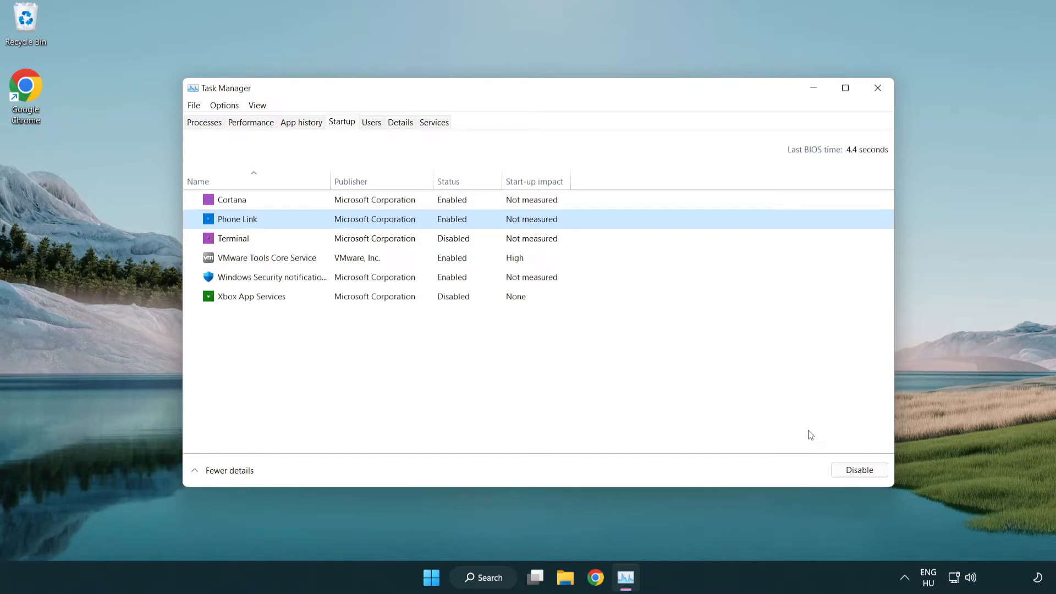
{"action": "left_click", "coordinate": [859, 469]}
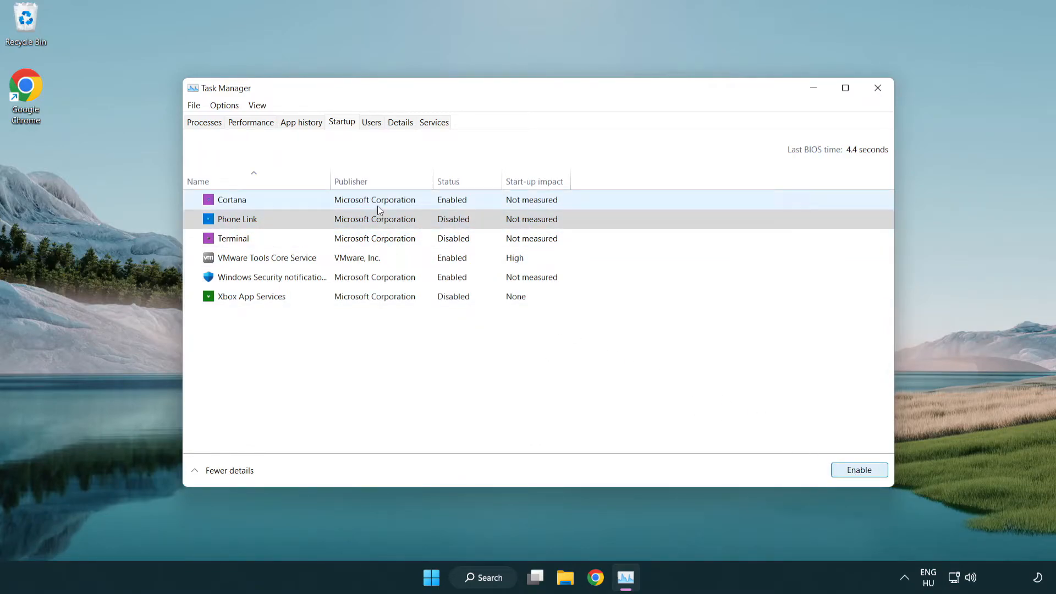
Disable Cortana and Windows Security notifications at startup, then close Task Manager
{"action": "left_click", "coordinate": [253, 199]}
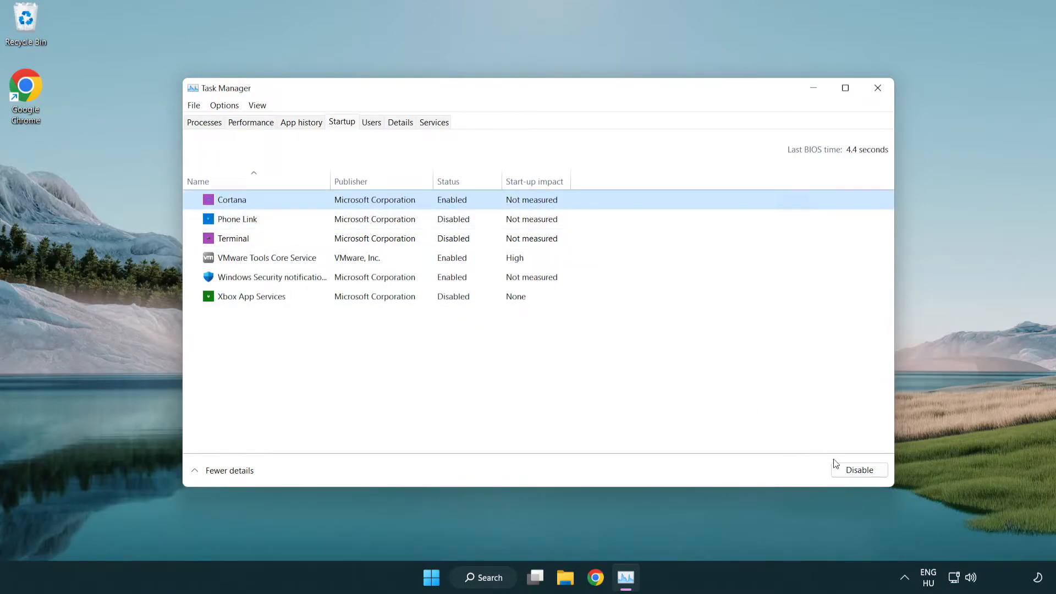
{"action": "left_click", "coordinate": [859, 469]}
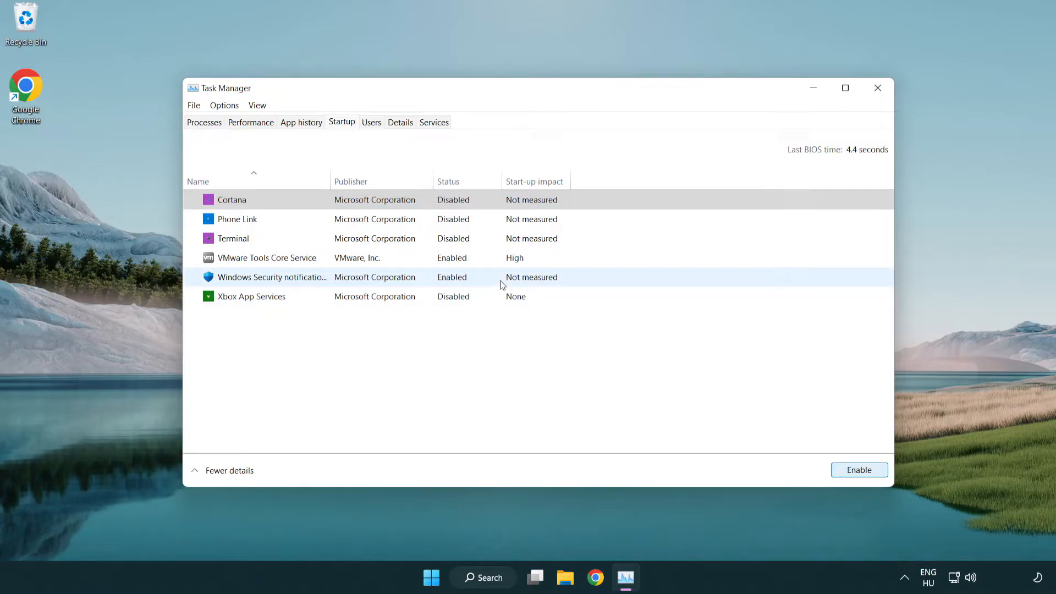
{"action": "left_click", "coordinate": [859, 469]}
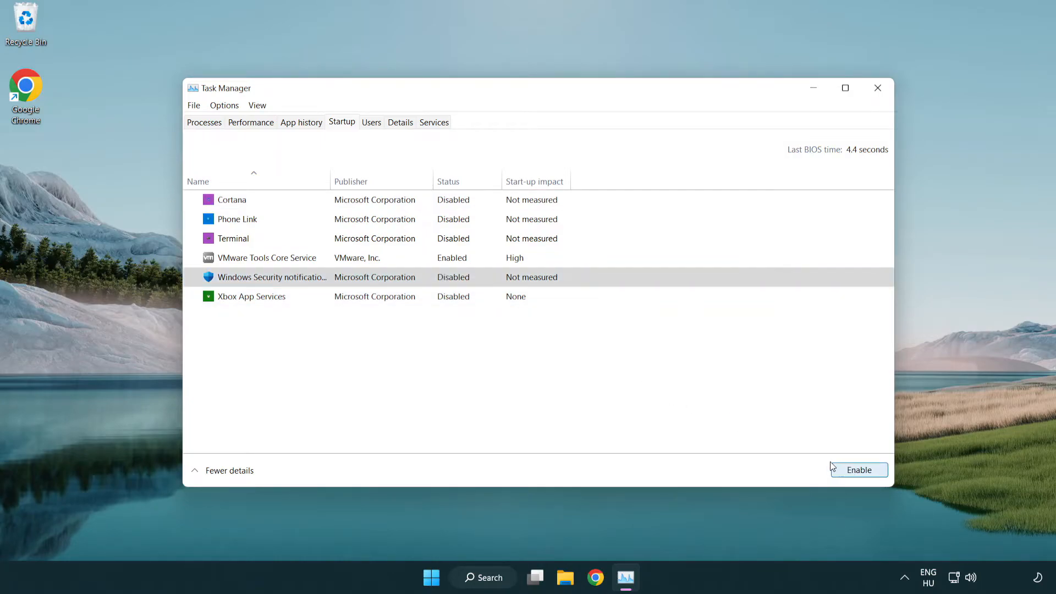
{"action": "mouse_move", "coordinate": [855, 121]}
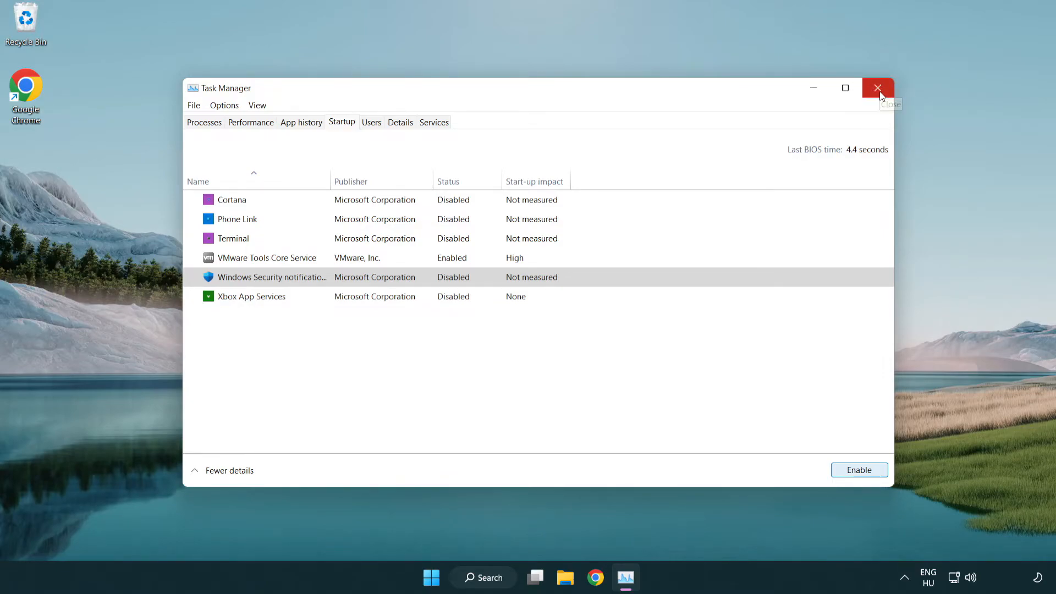
{"action": "left_click", "coordinate": [878, 88]}
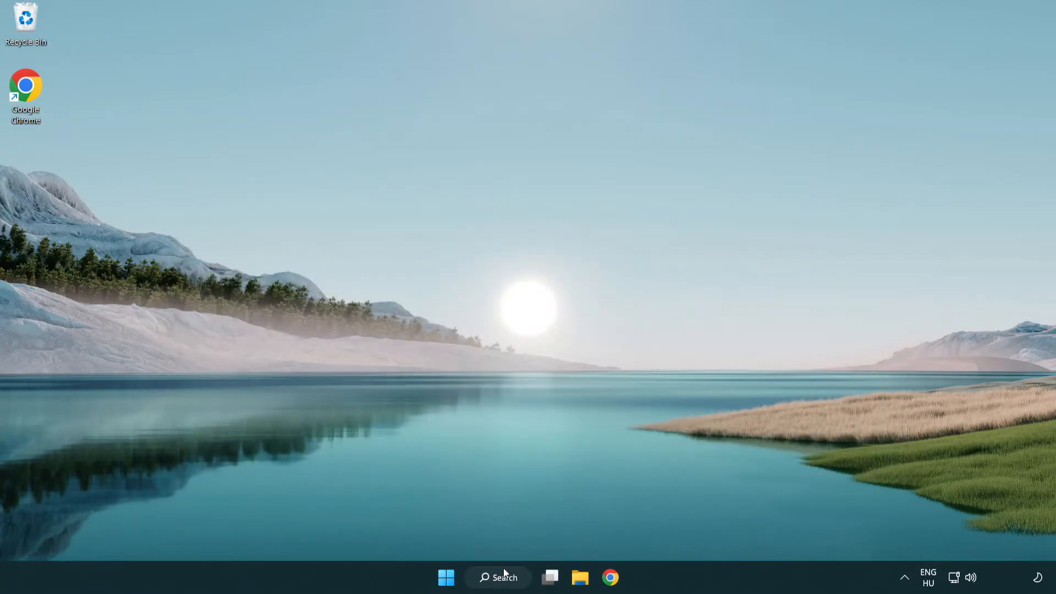
Search the taskbar for "securi" to surface the Windows Security app as best match
{"action": "left_click", "coordinate": [498, 578]}
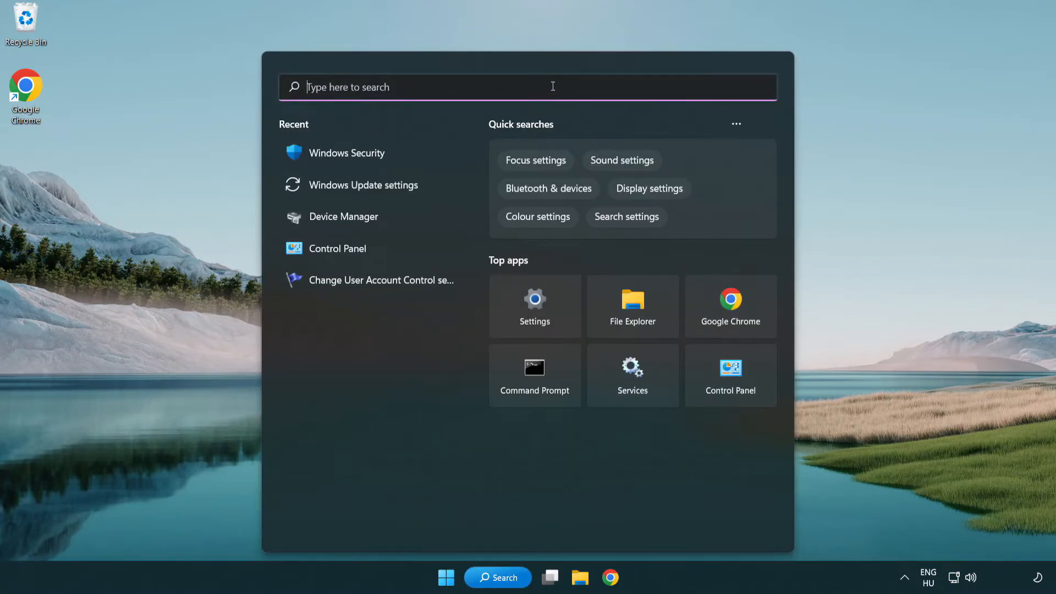
{"action": "type", "text": "security"}
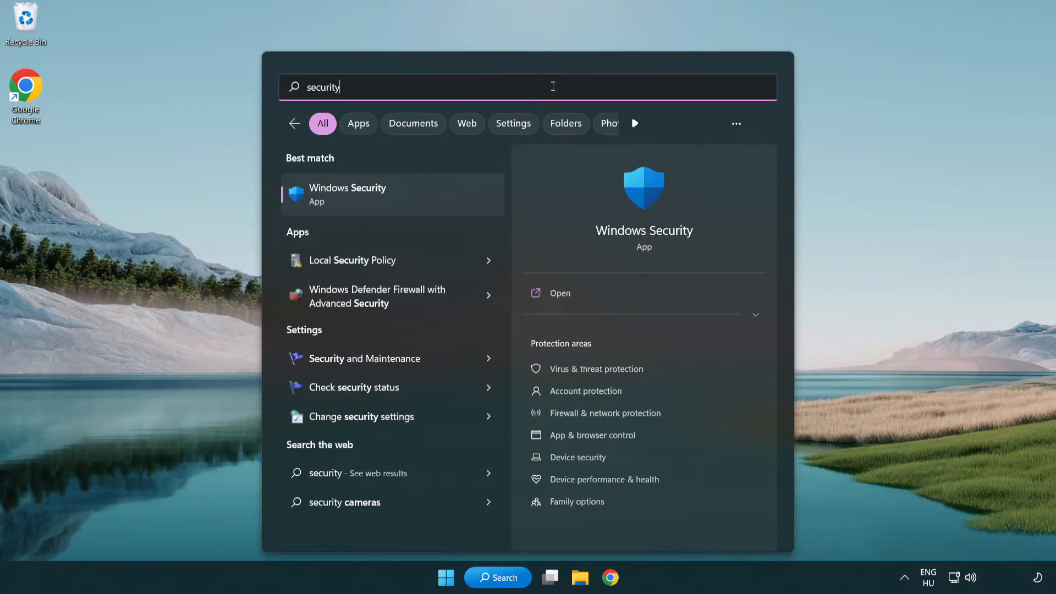
{"action": "mouse_move", "coordinate": [352, 203]}
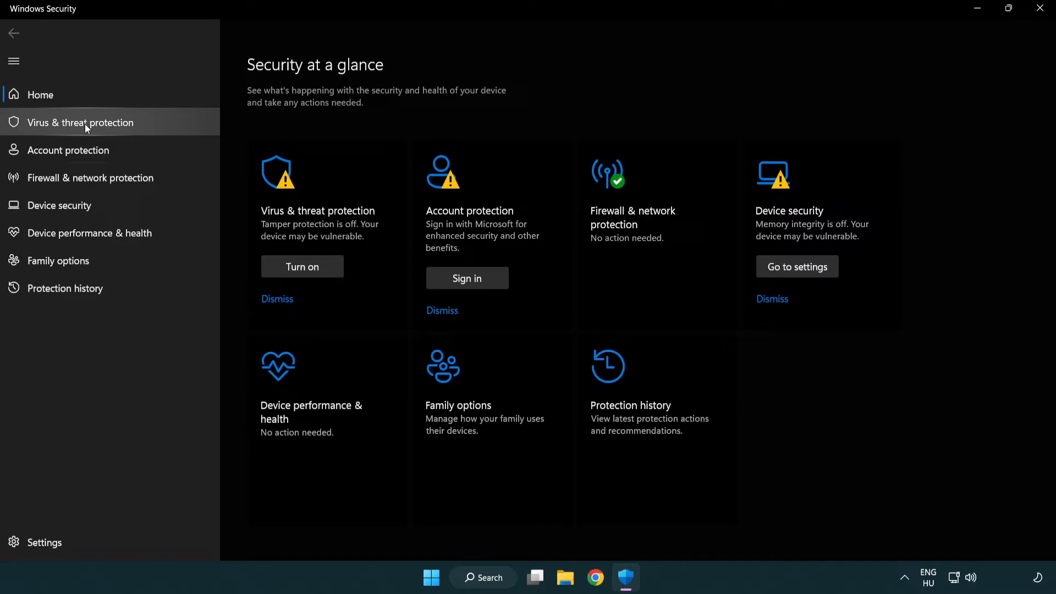
Go into Virus & threat protection and its Manage settings page
{"action": "left_click", "coordinate": [79, 124]}
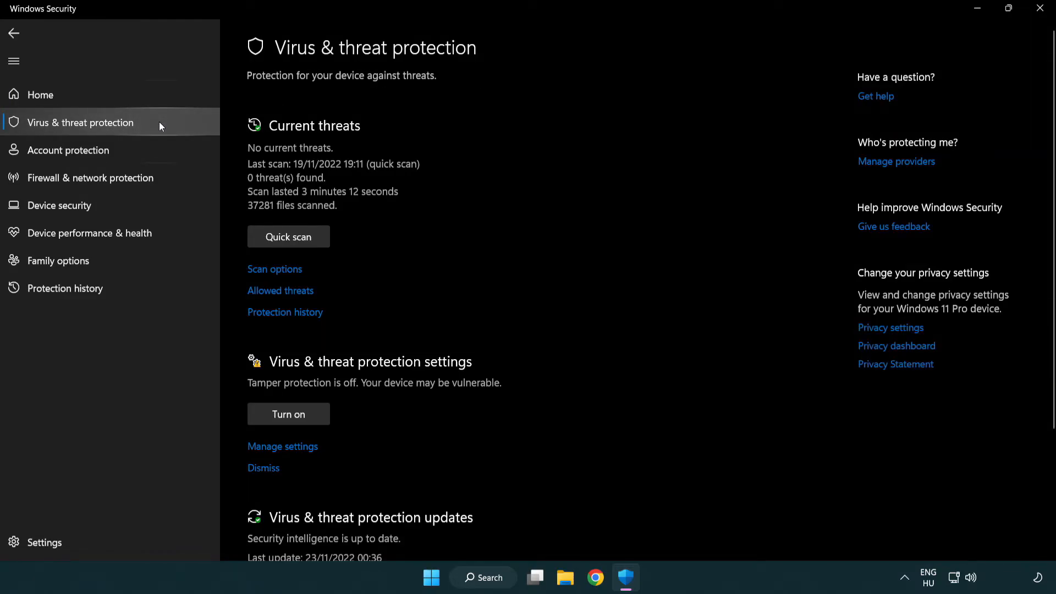
{"action": "scroll", "scroll_direction": "down", "scroll_amount": 3}
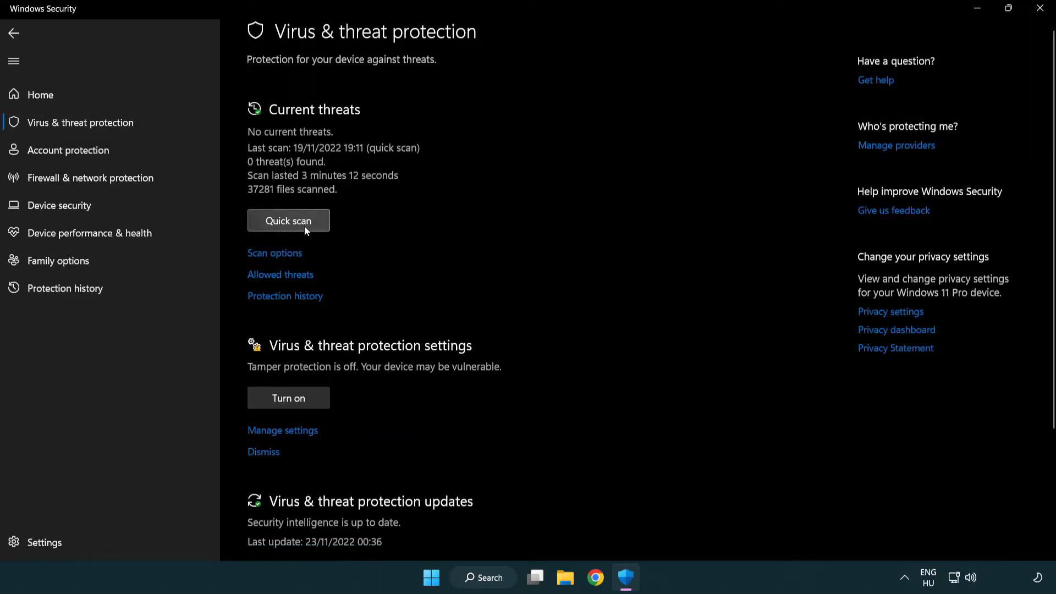
{"action": "scroll", "scroll_direction": "down", "scroll_amount": 3}
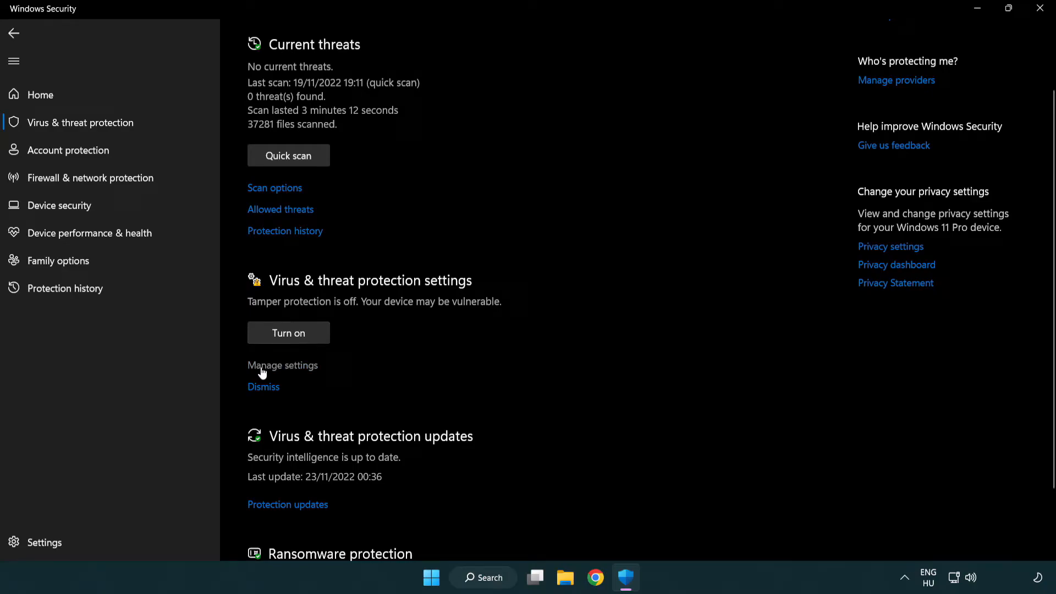
{"action": "left_click", "coordinate": [282, 365]}
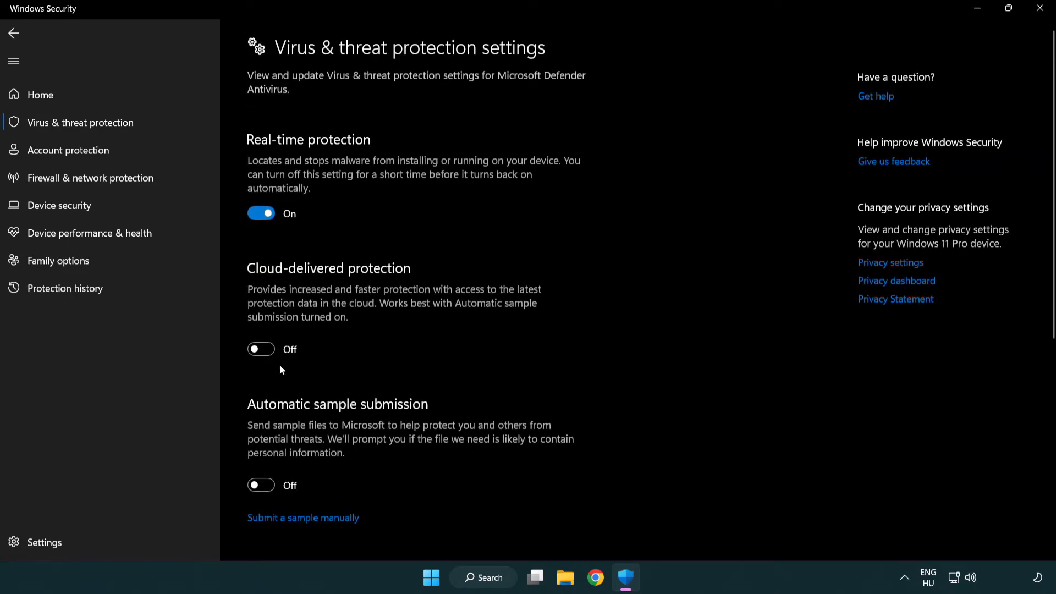
Reach the Add or remove exclusions list showing chrome.exe
{"action": "scroll", "scroll_direction": "down", "scroll_amount": 3}
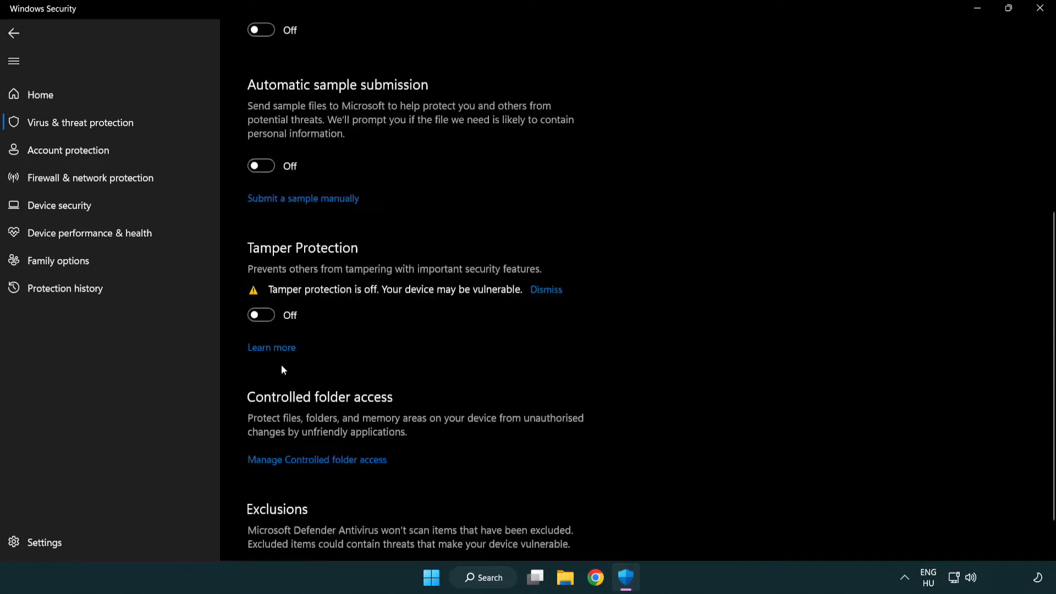
{"action": "scroll", "scroll_direction": "down", "scroll_amount": 3}
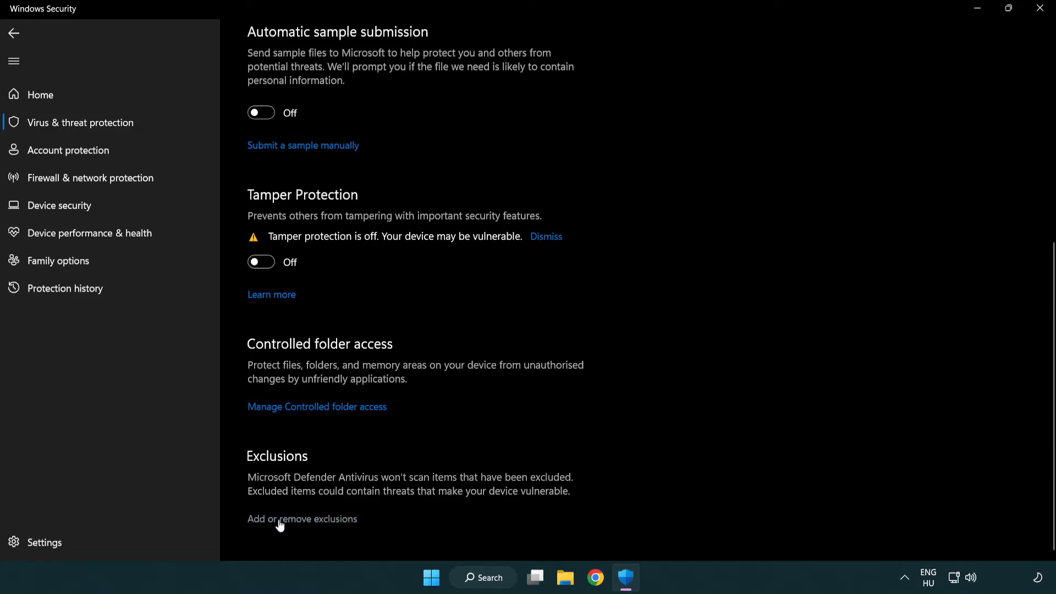
{"action": "left_click", "coordinate": [301, 519]}
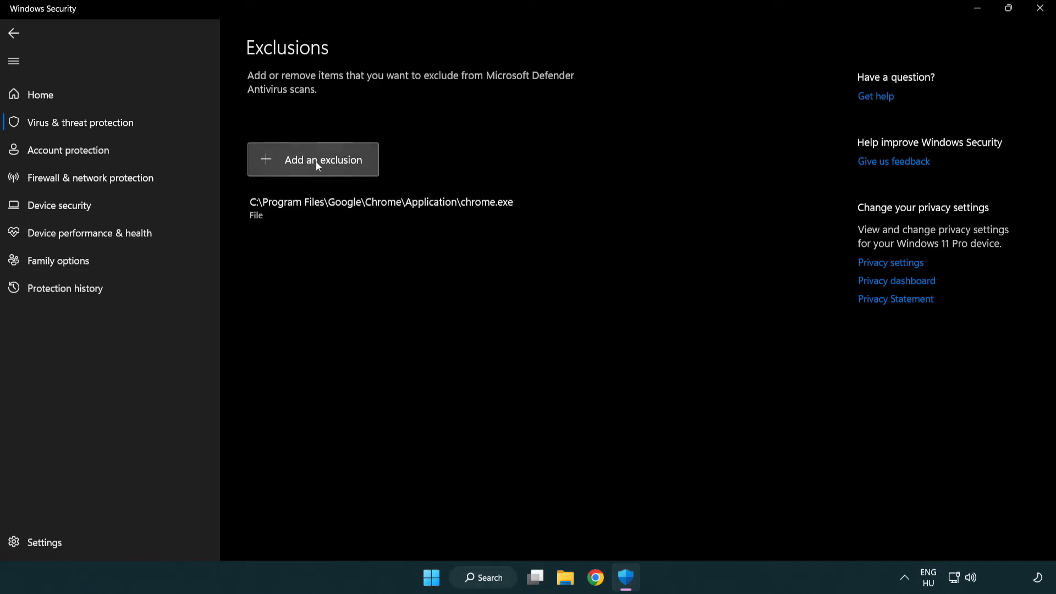
Exclude the NOT WORKING APP shortcut under C:\Program Files (x86) from scanning, then close Windows Security
{"action": "left_click", "coordinate": [312, 159]}
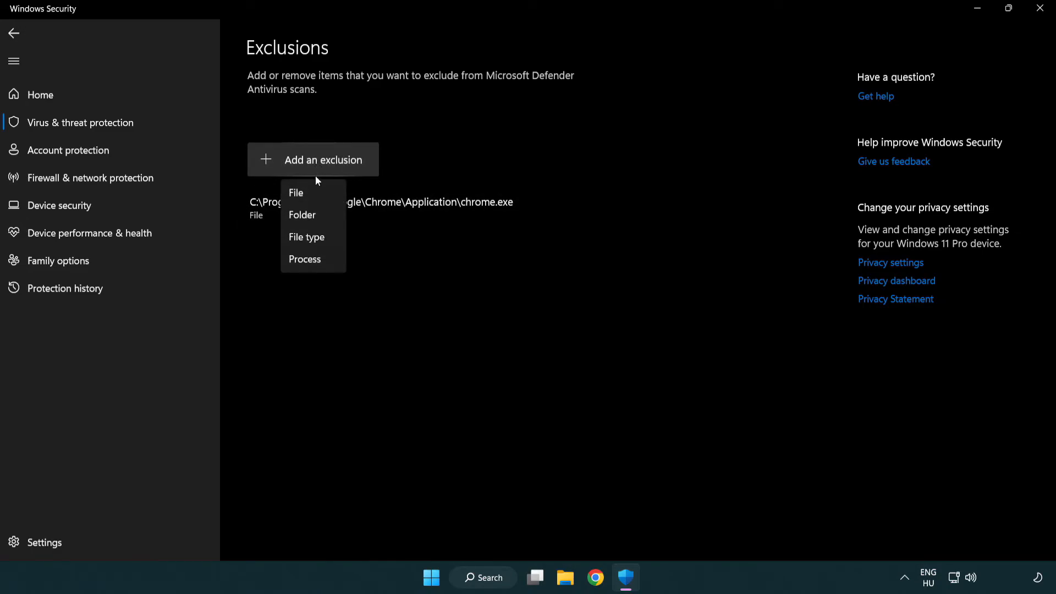
{"action": "mouse_move", "coordinate": [320, 220]}
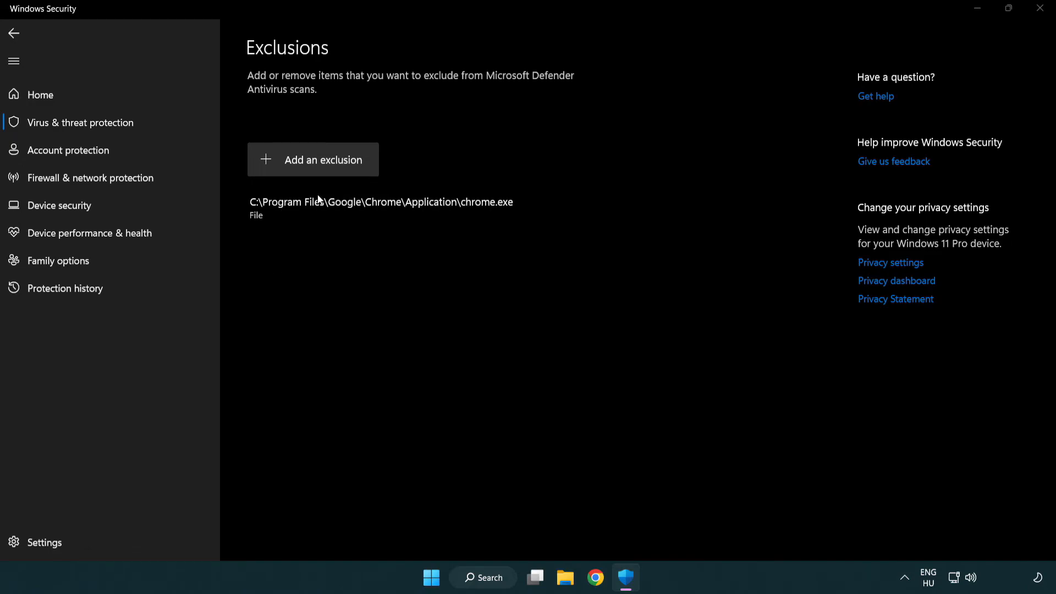
{"action": "left_click", "coordinate": [313, 159]}
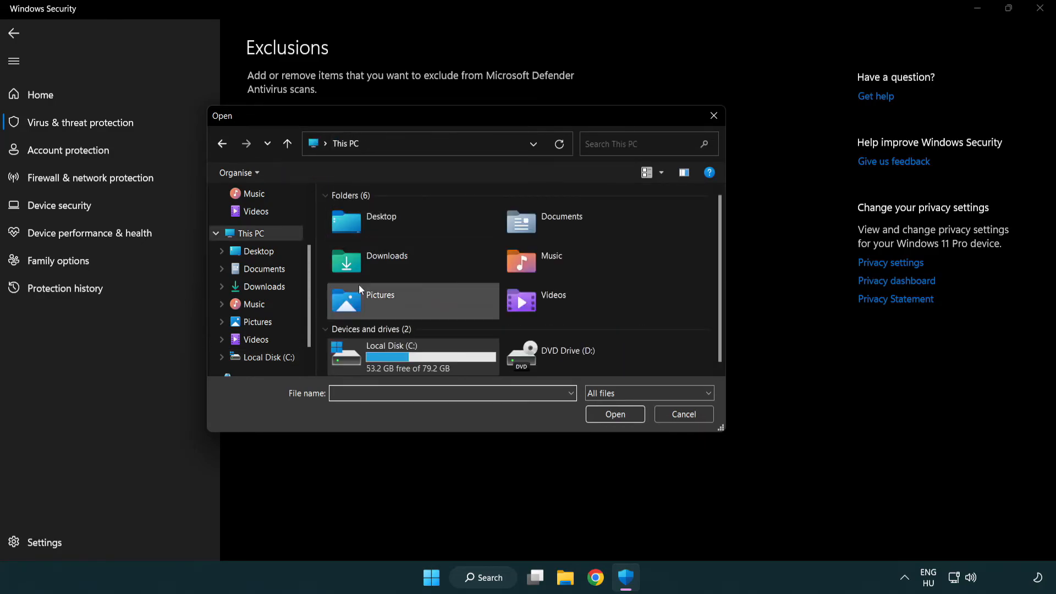
{"action": "double_click", "coordinate": [414, 356]}
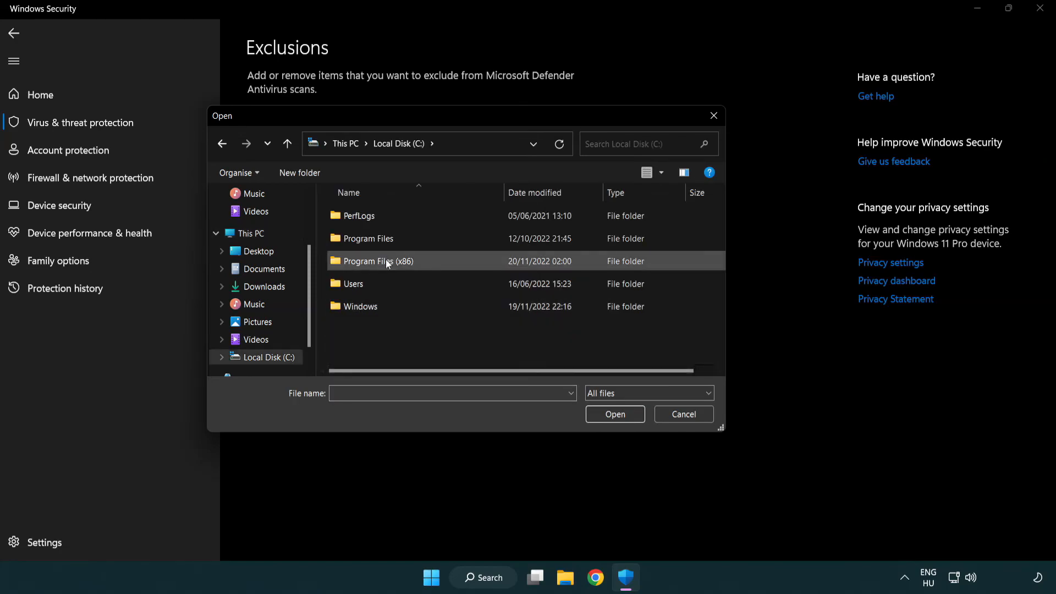
{"action": "double_click", "coordinate": [377, 262]}
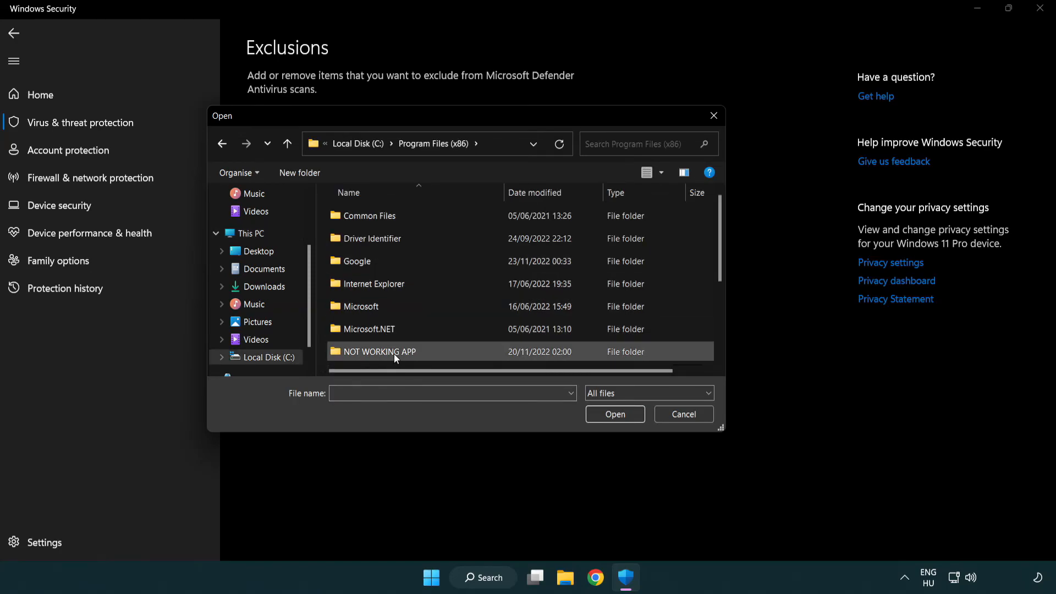
{"action": "double_click", "coordinate": [393, 352]}
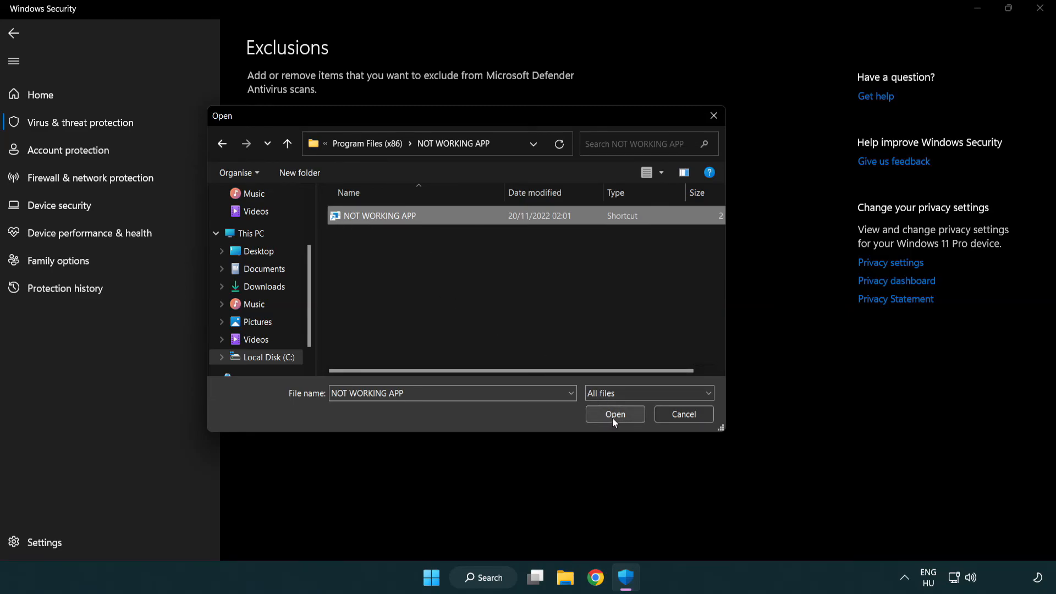
{"action": "left_click", "coordinate": [615, 413]}
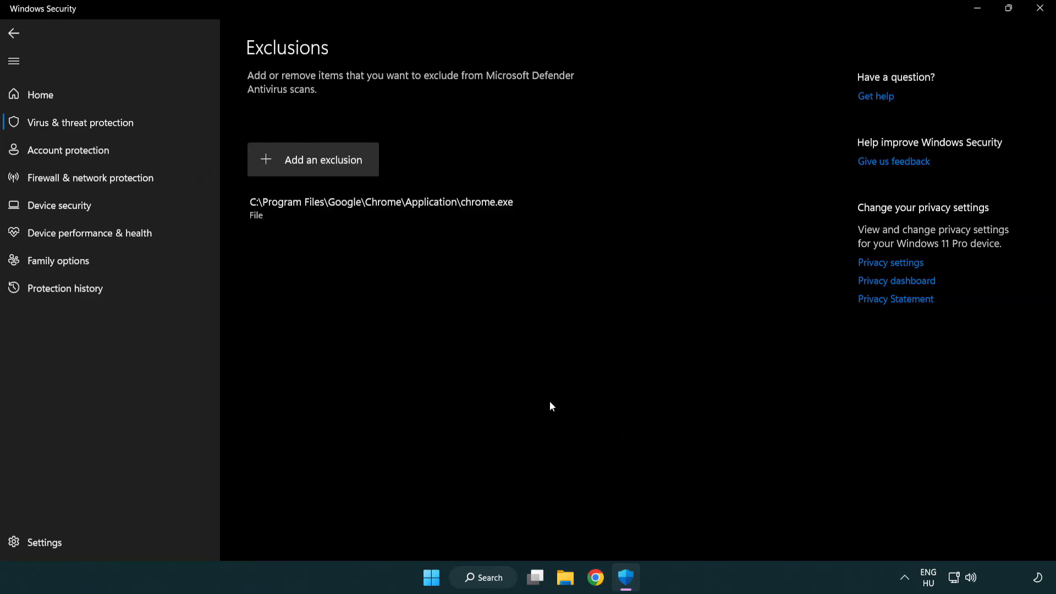
{"action": "mouse_move", "coordinate": [451, 322]}
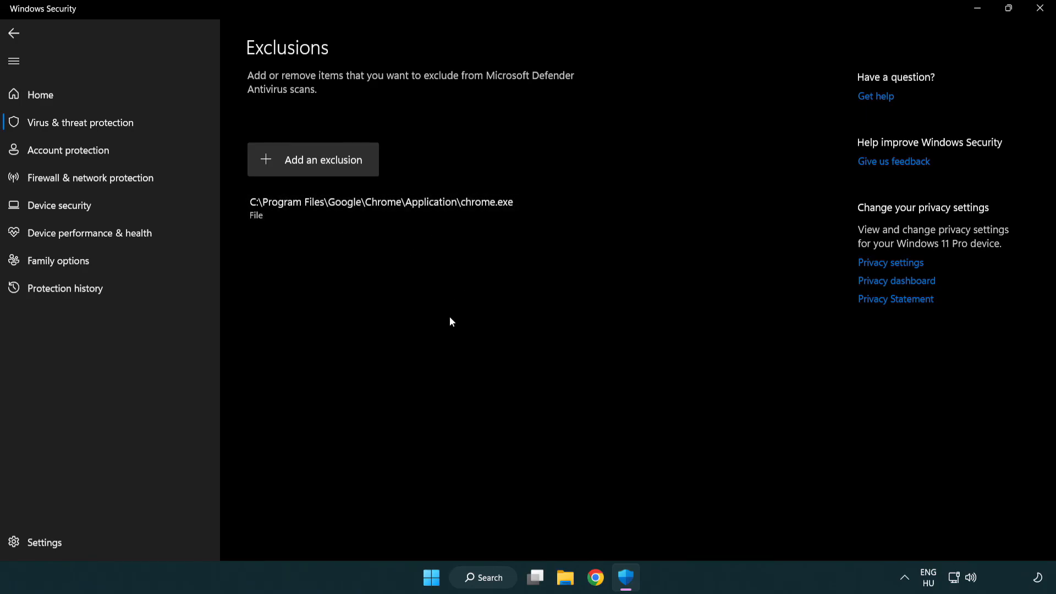
{"action": "mouse_move", "coordinate": [1040, 8]}
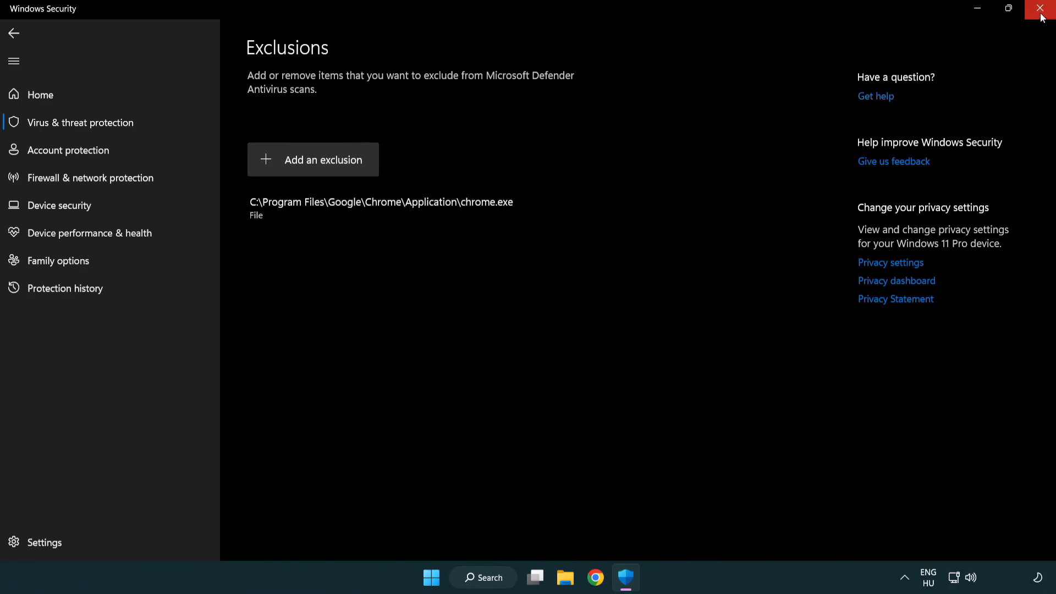
{"action": "left_click", "coordinate": [1041, 8]}
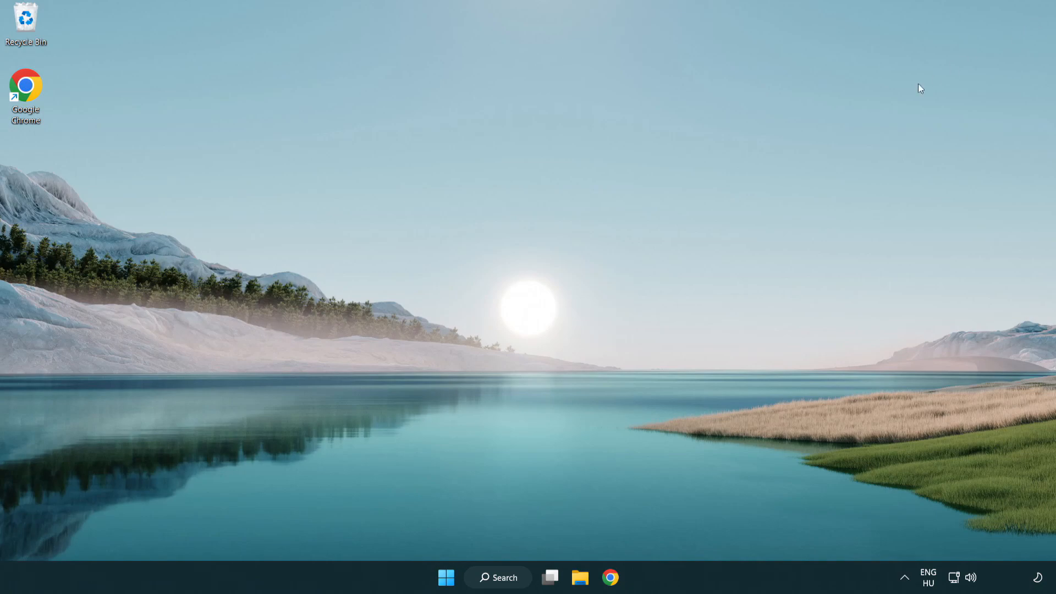
Show the Start menu's power menu with Sleep, Shut down and Restart
{"action": "left_click", "coordinate": [444, 577]}
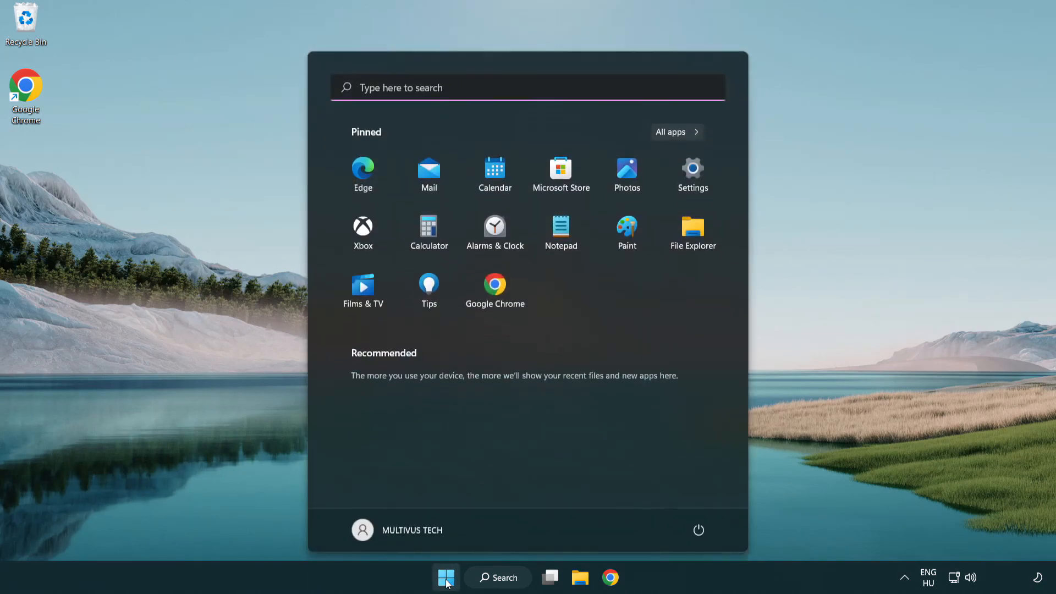
{"action": "left_click", "coordinate": [697, 528]}
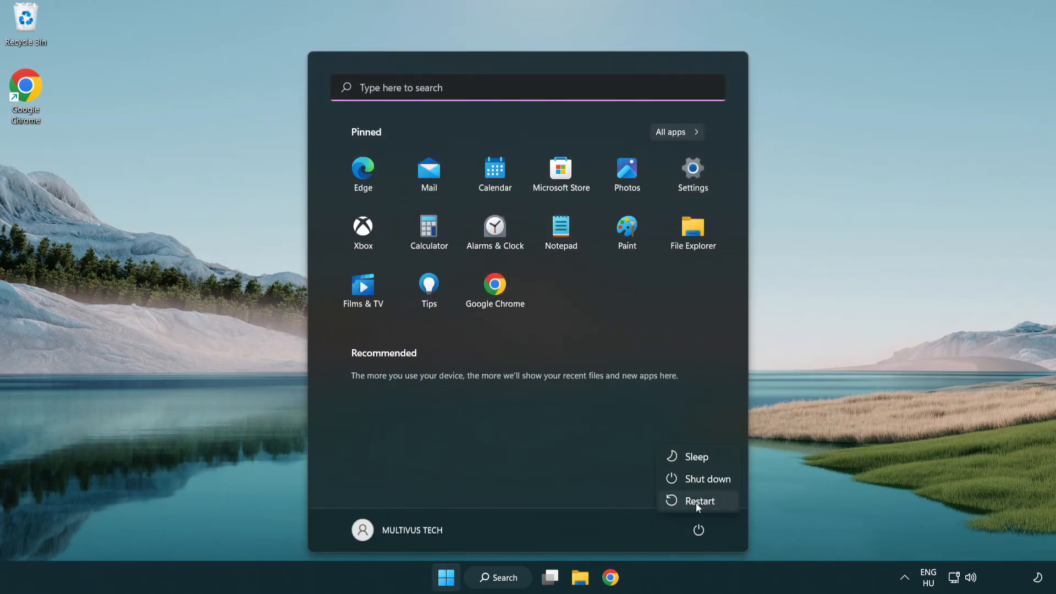
{"action": "mouse_move", "coordinate": [700, 505]}
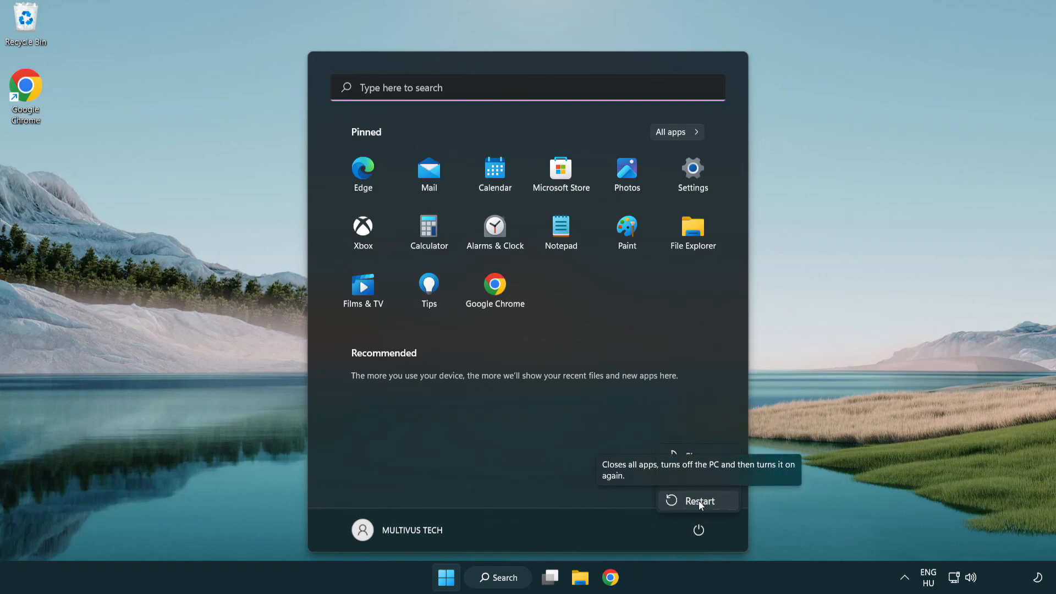